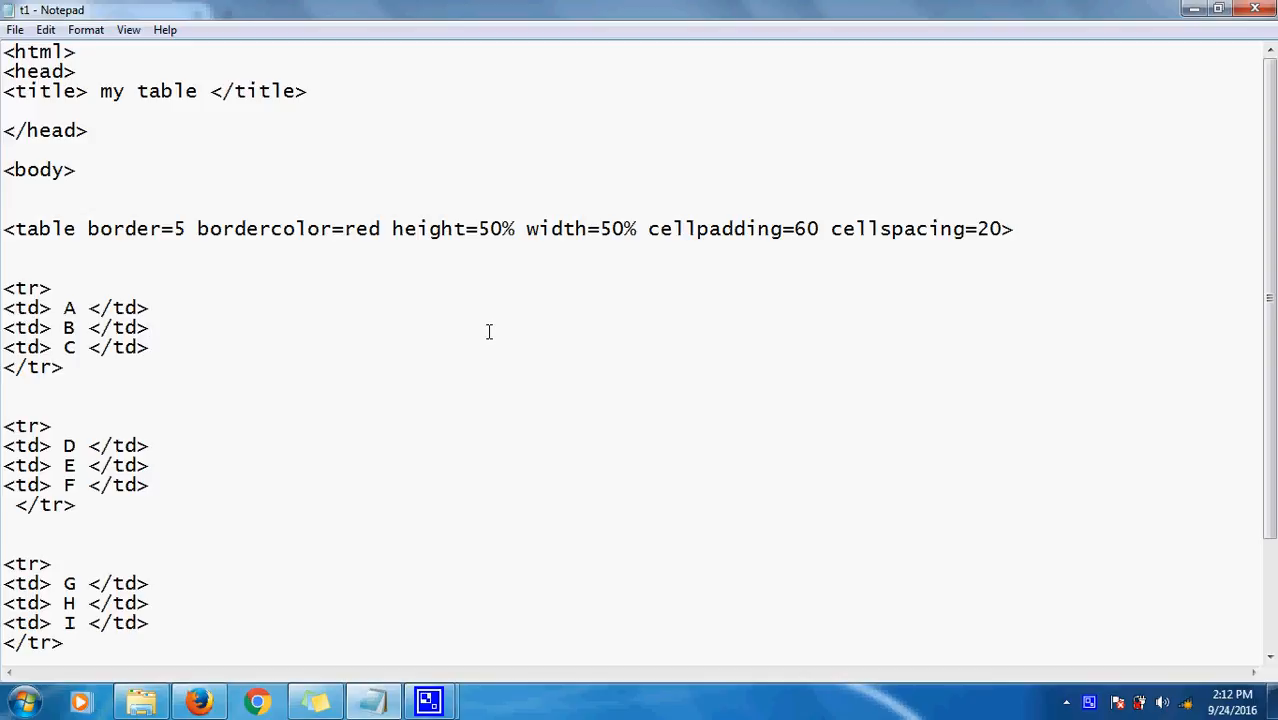
Delete cellpadding=60 cellspacing=20 from the <table> tag, leaving border, bordercolor, height and width.
{"action": "left_click", "coordinate": [150, 328]}
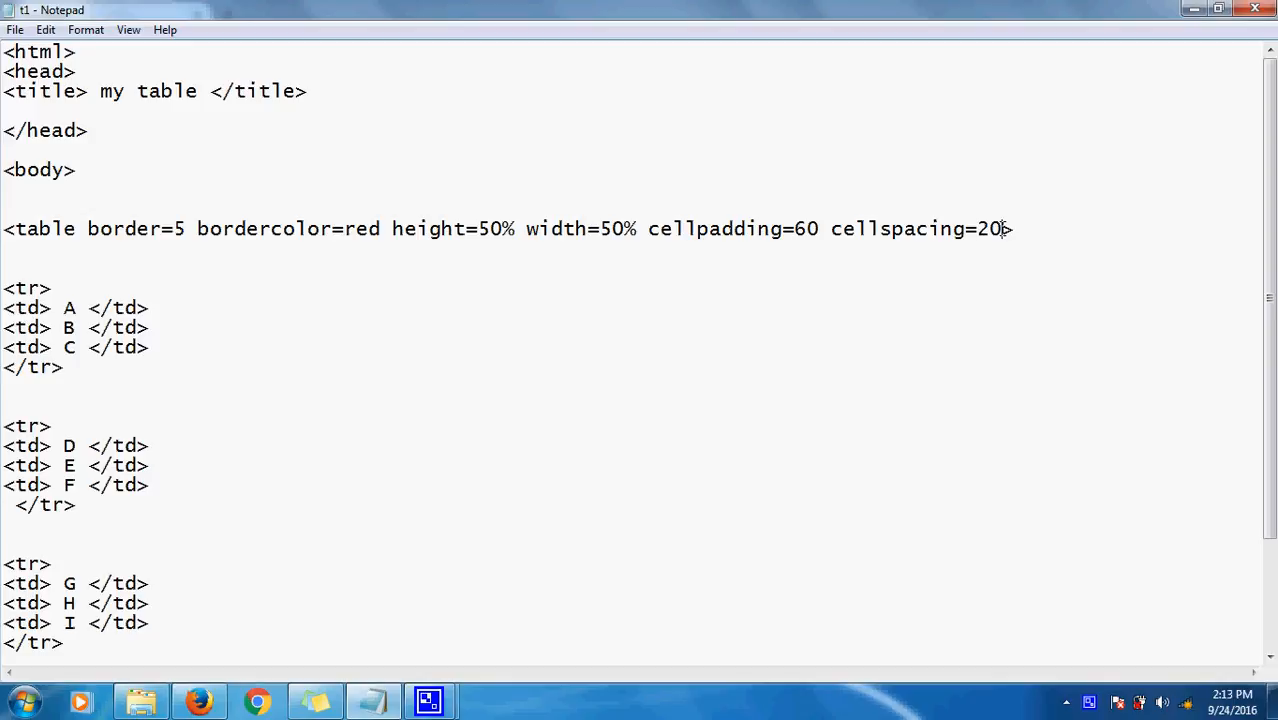
{"action": "key", "text": "Backspace"}
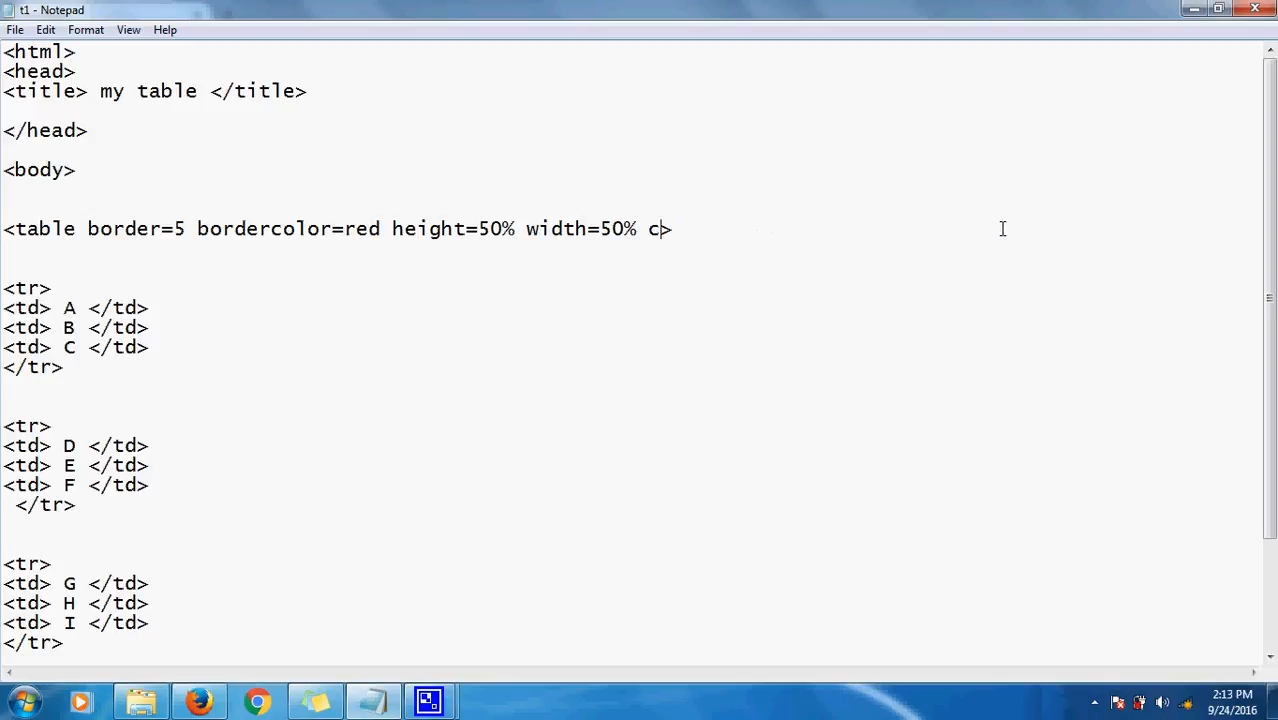
{"action": "key", "text": "Backspace"}
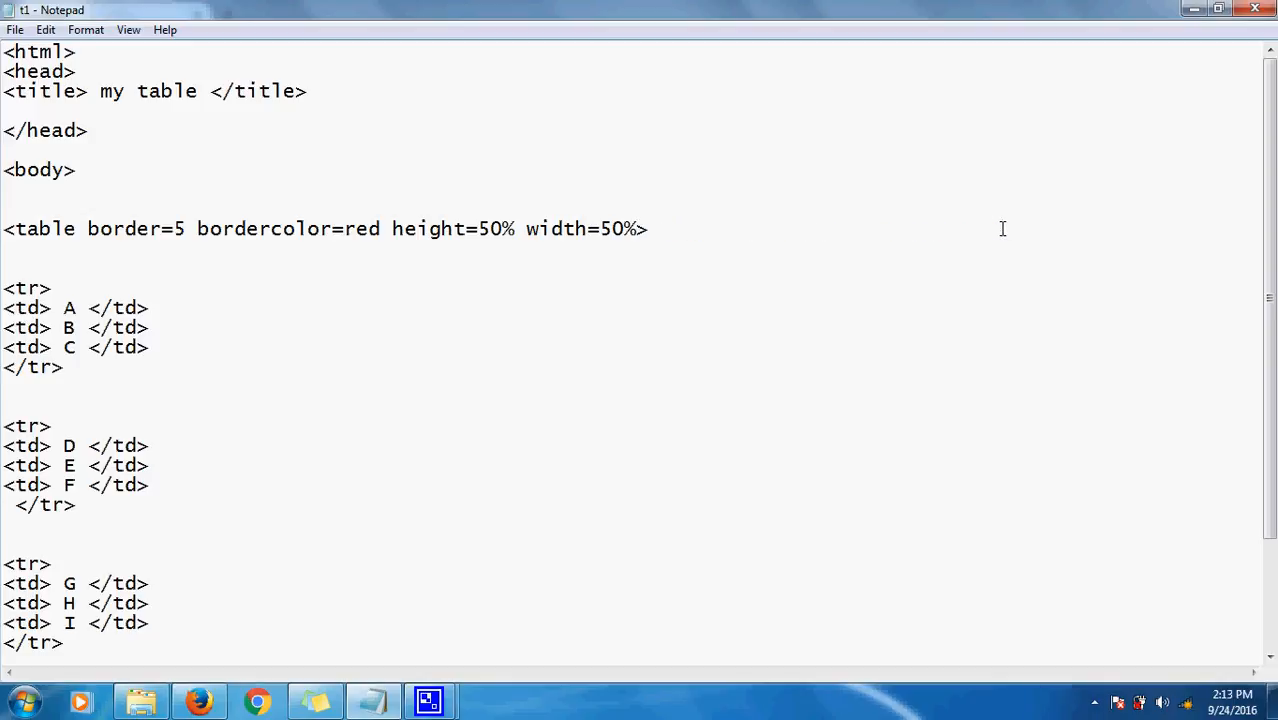
{"action": "mouse_move", "coordinate": [400, 498]}
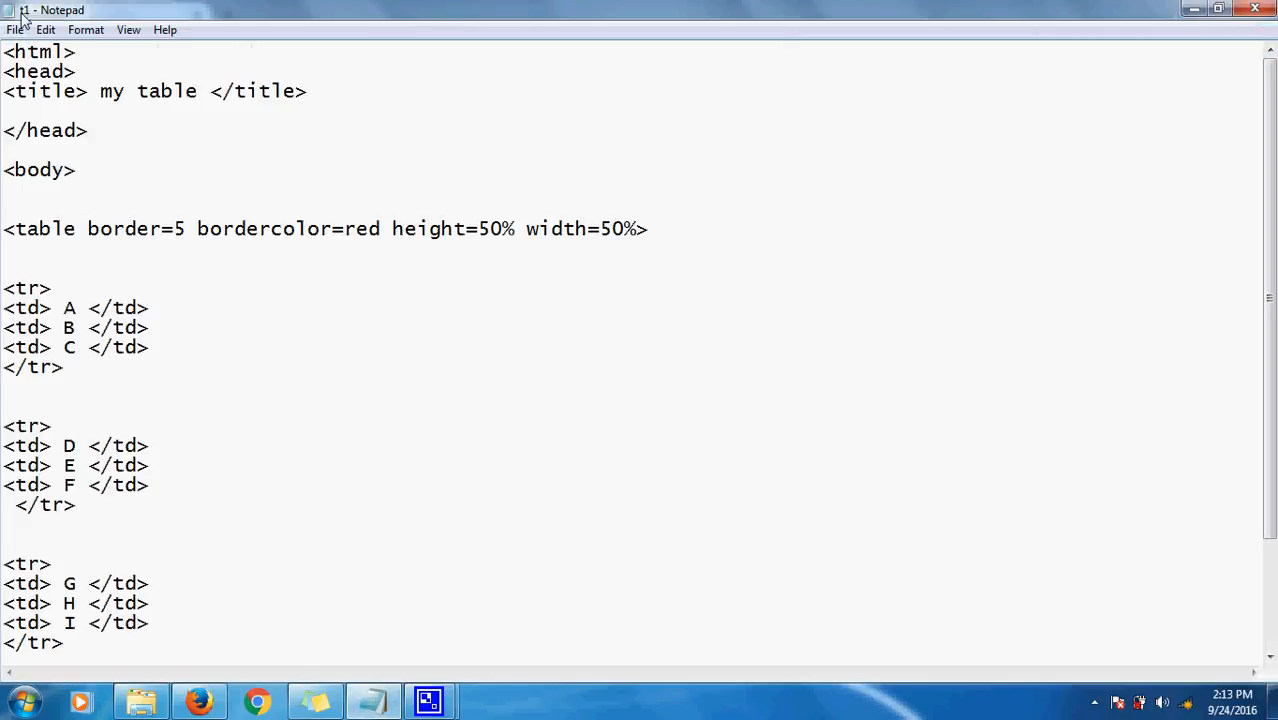
Save t1.html and reload it in Firefox so the nine cells sit tight against the border.
{"action": "left_click", "coordinate": [16, 30]}
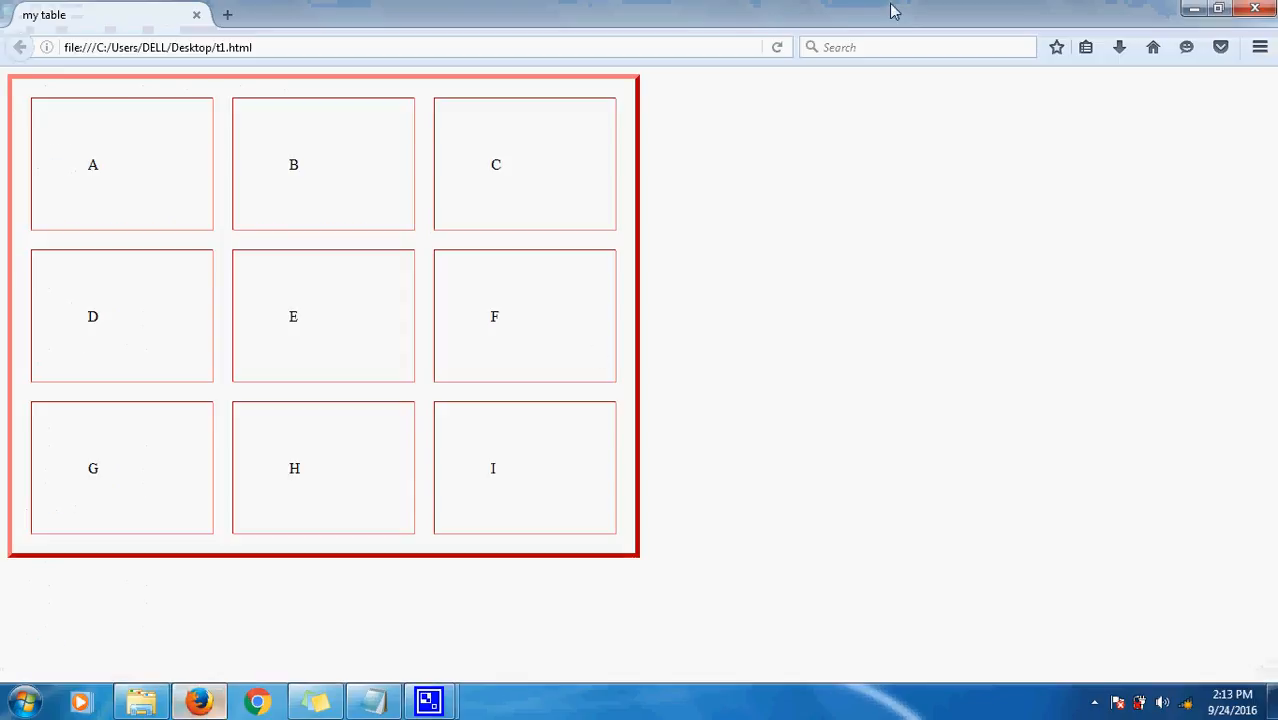
{"action": "left_click", "coordinate": [776, 48]}
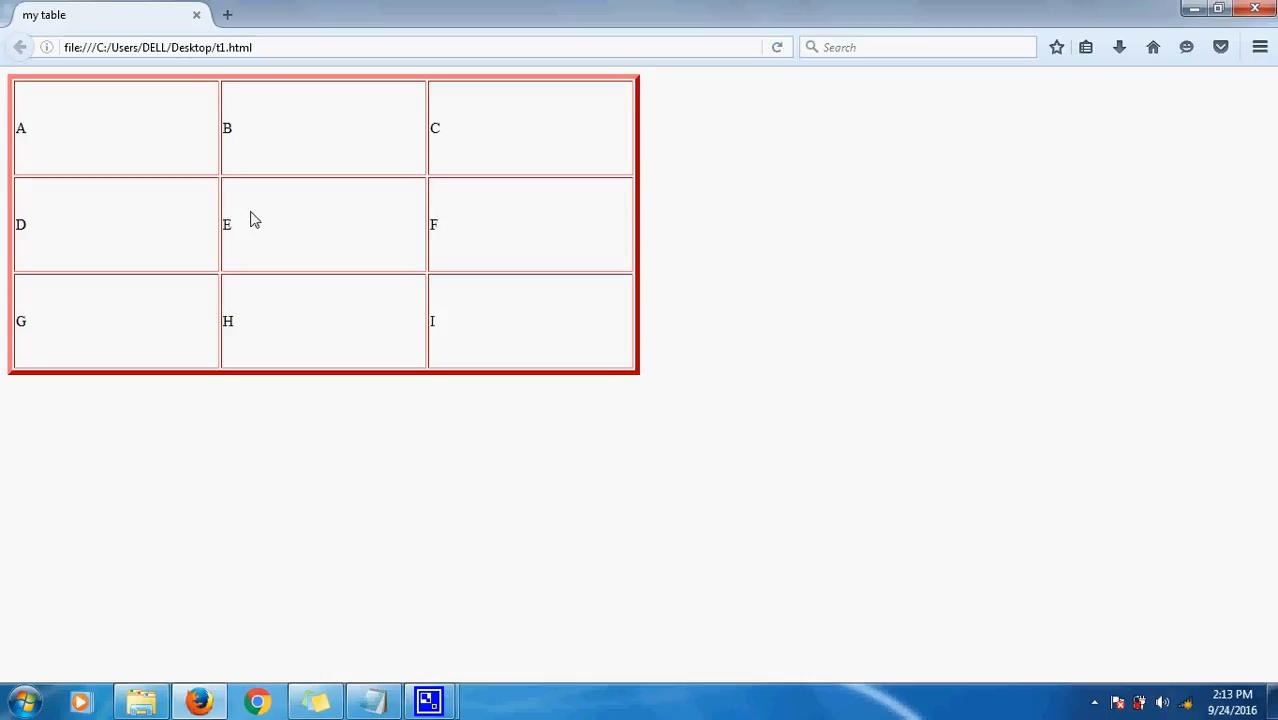
{"action": "mouse_move", "coordinate": [120, 140]}
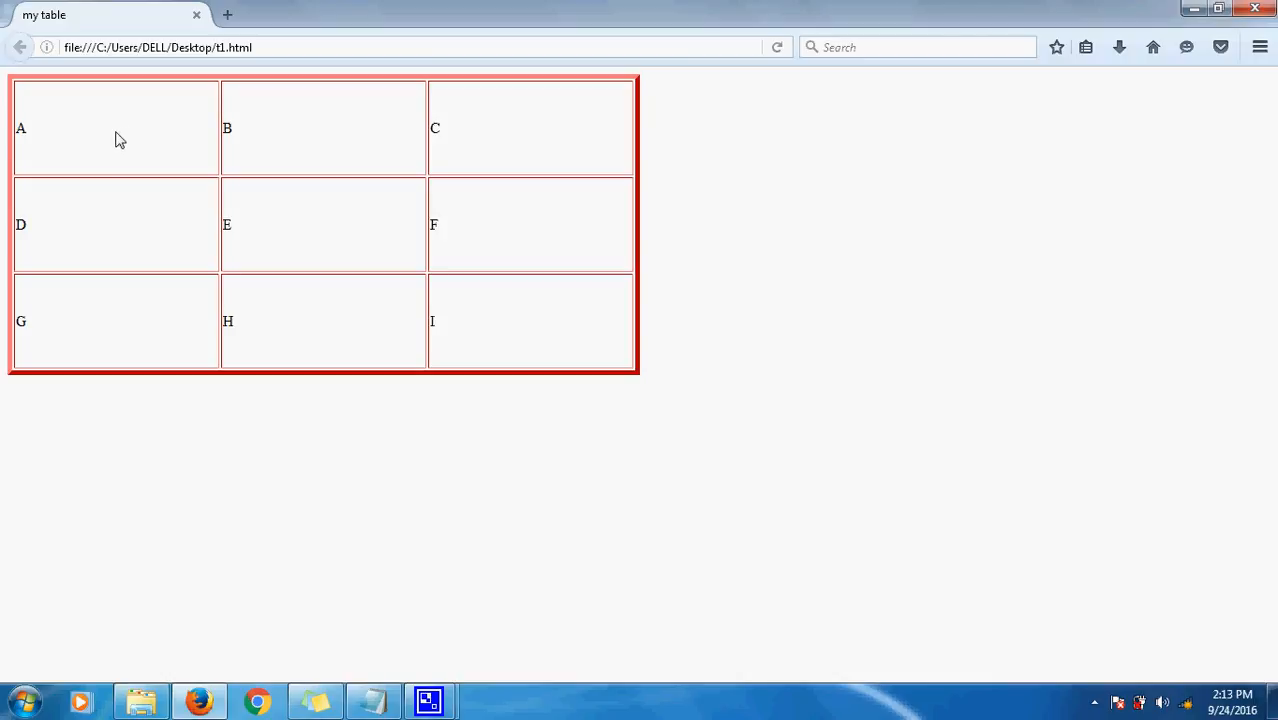
{"action": "mouse_move", "coordinate": [54, 176]}
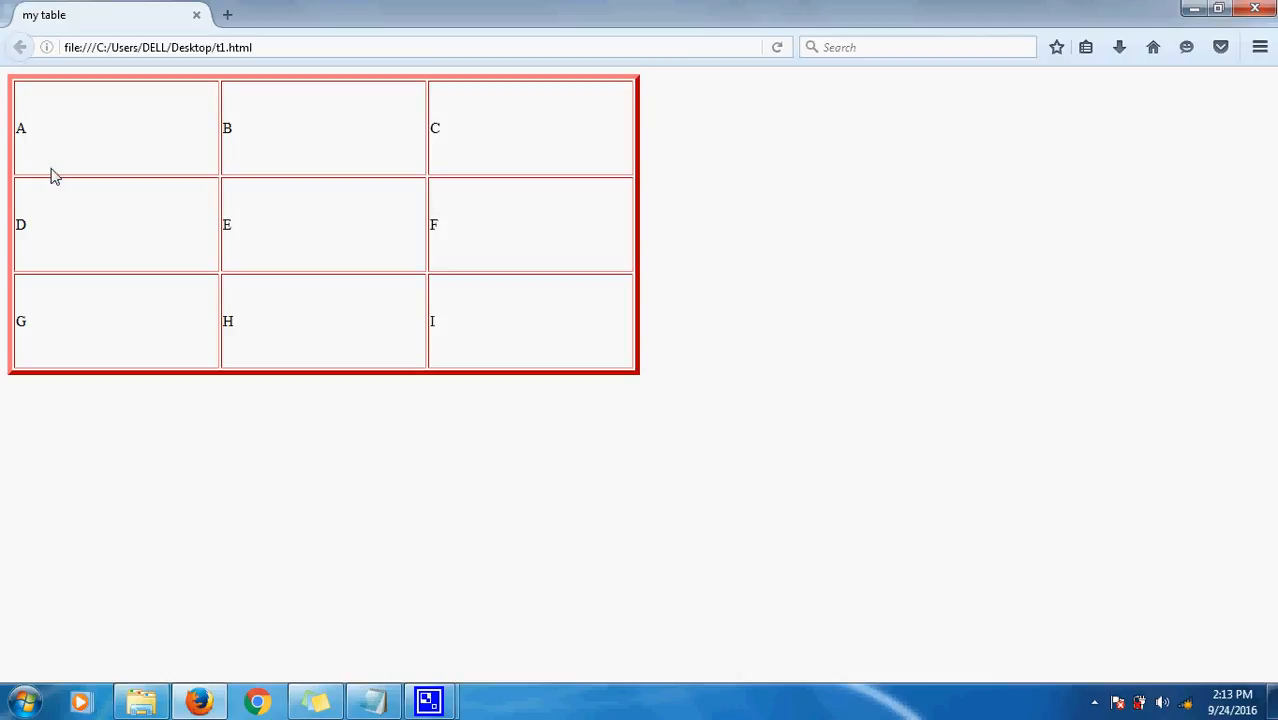
{"action": "mouse_move", "coordinate": [252, 136]}
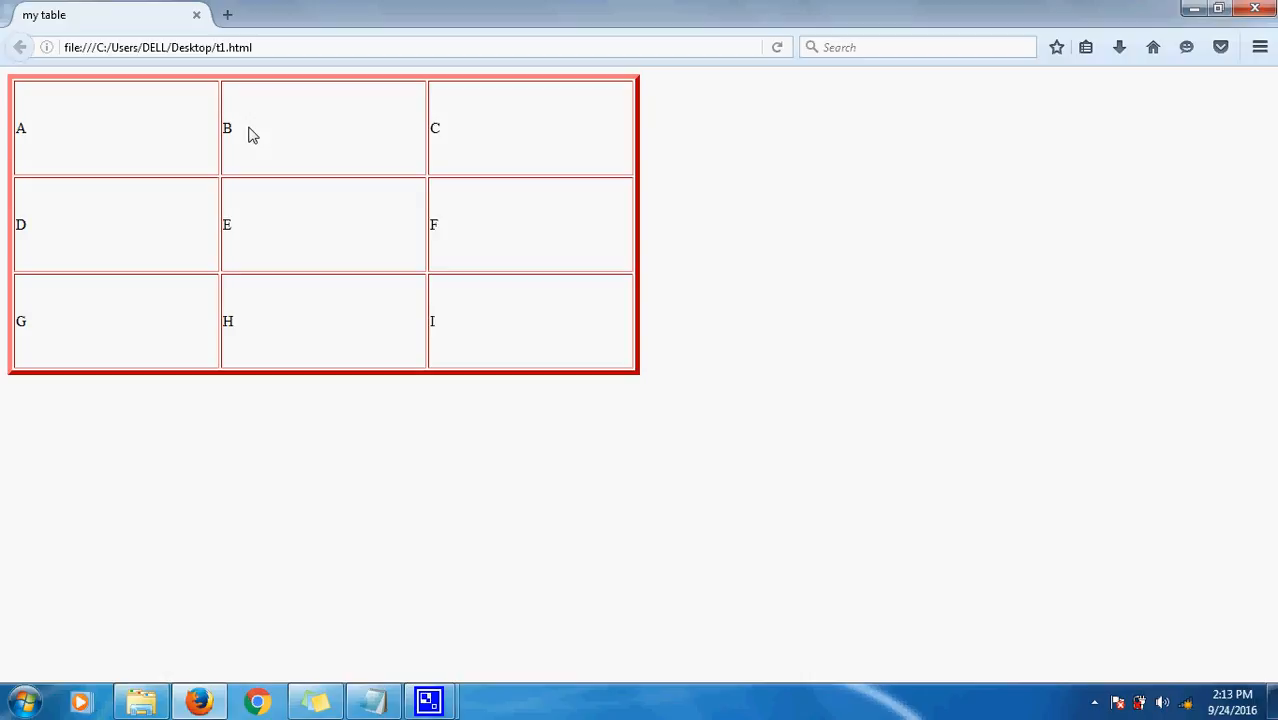
{"action": "mouse_move", "coordinate": [338, 448]}
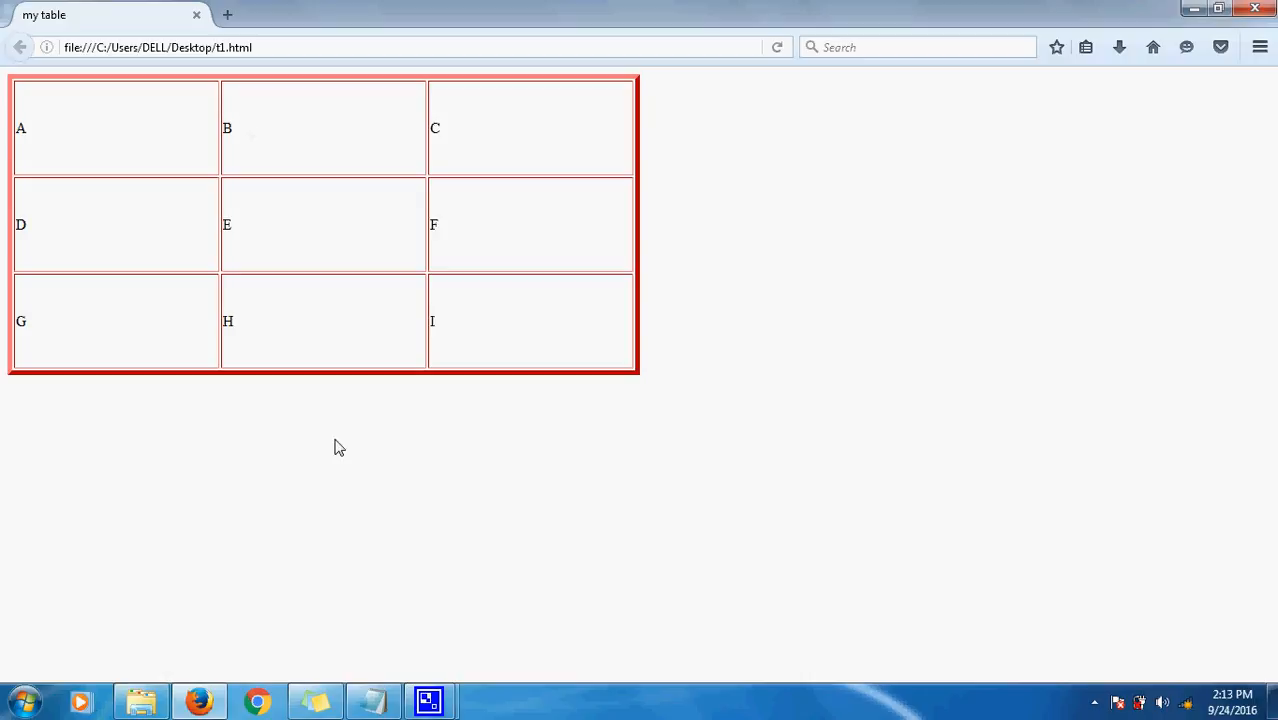
{"action": "mouse_move", "coordinate": [90, 140]}
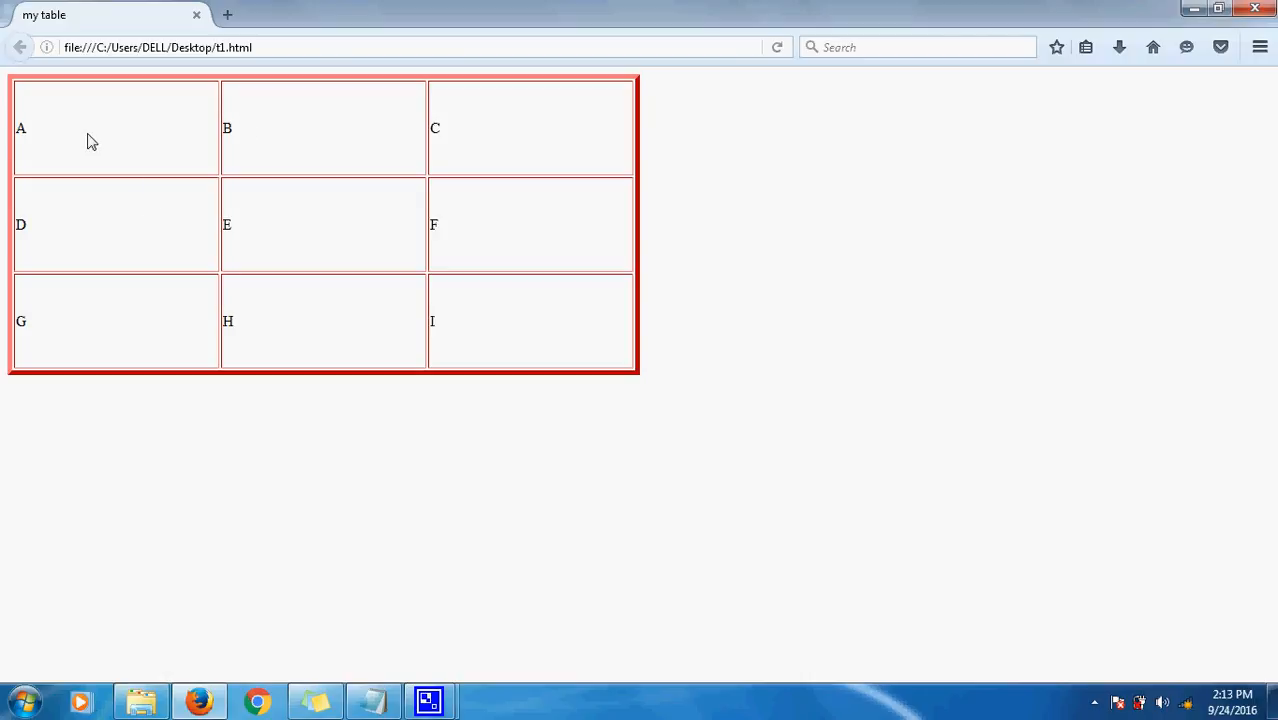
{"action": "mouse_move", "coordinate": [4, 104]}
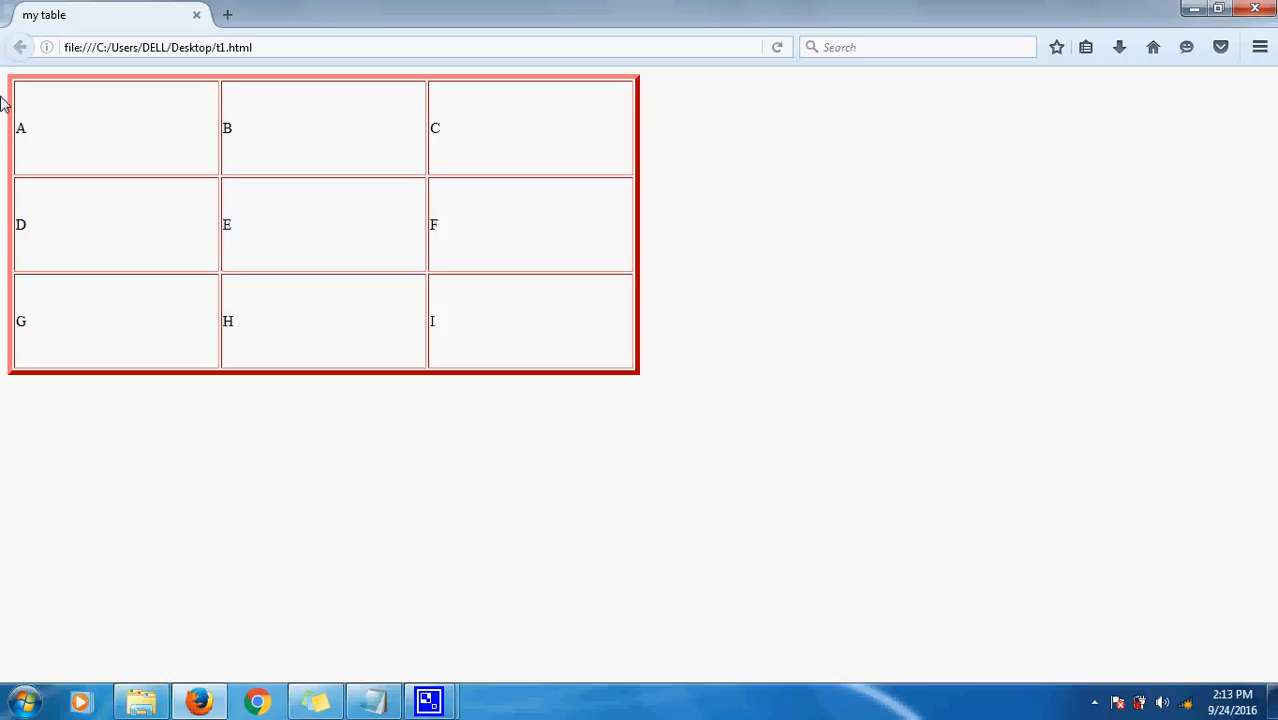
{"action": "mouse_move", "coordinate": [30, 136]}
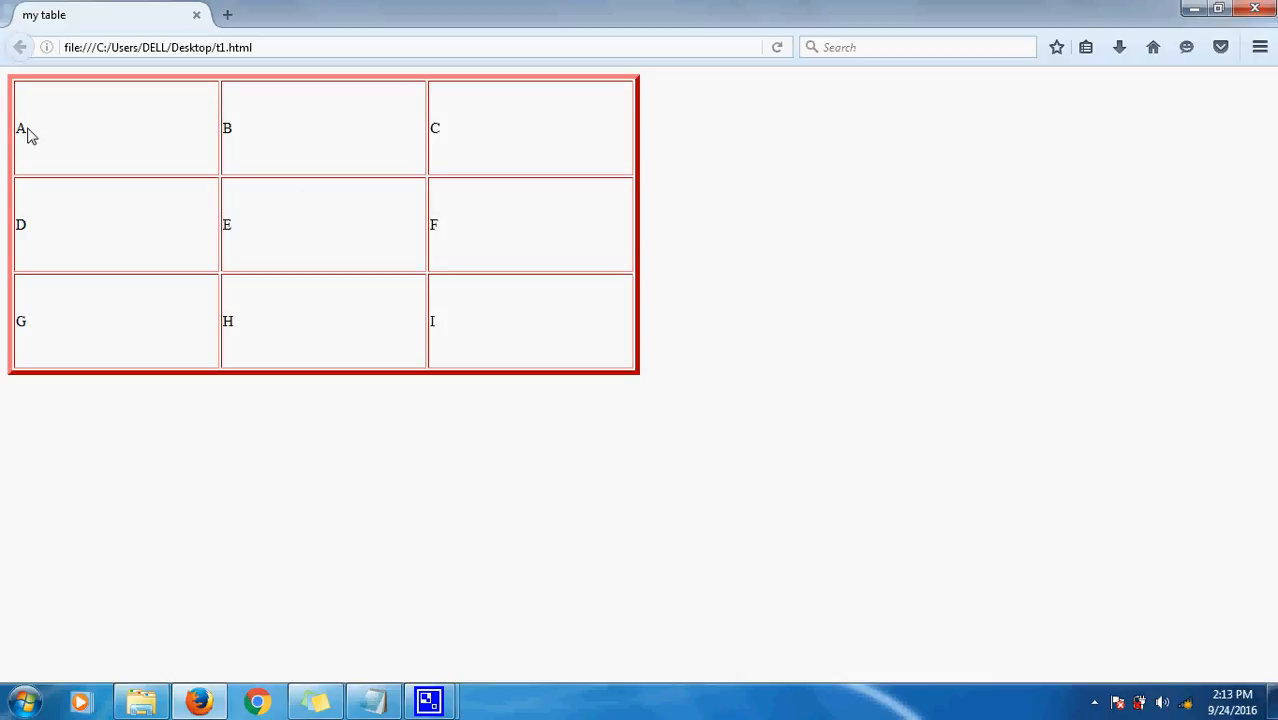
{"action": "mouse_move", "coordinate": [132, 148]}
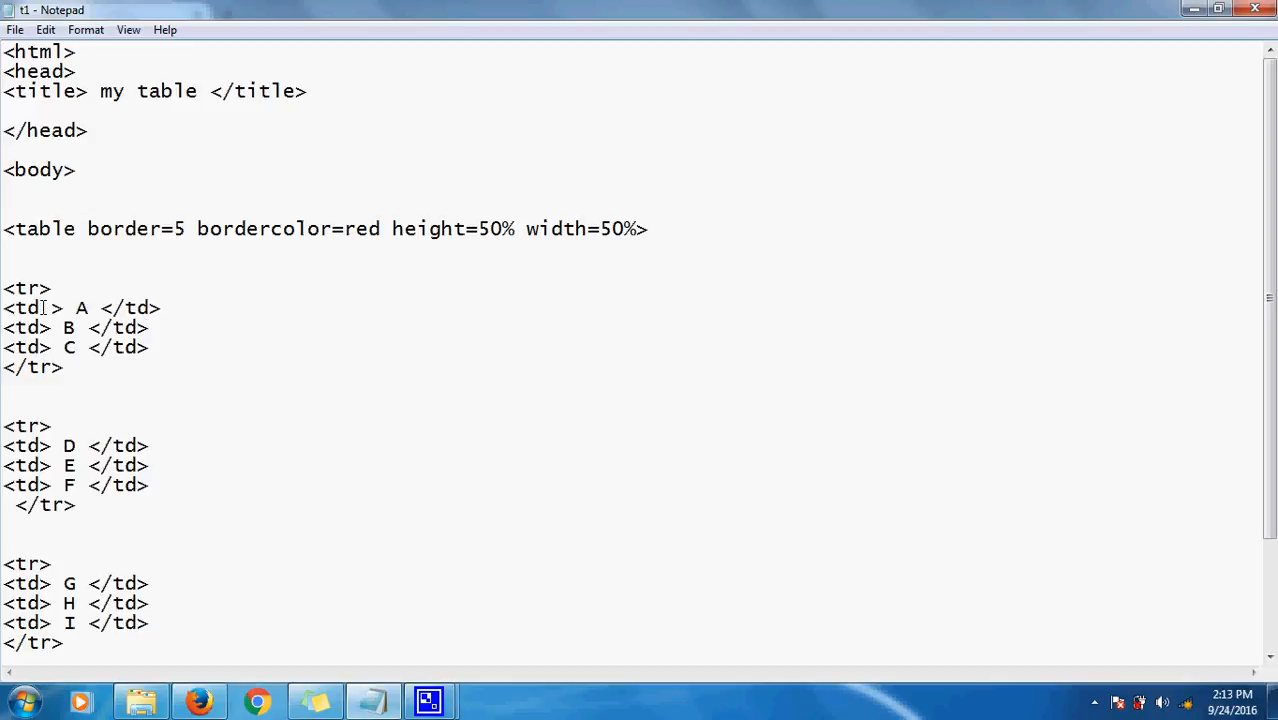
Add colspan=2 to the <td> tag of cell A.
{"action": "type", "text": "co"}
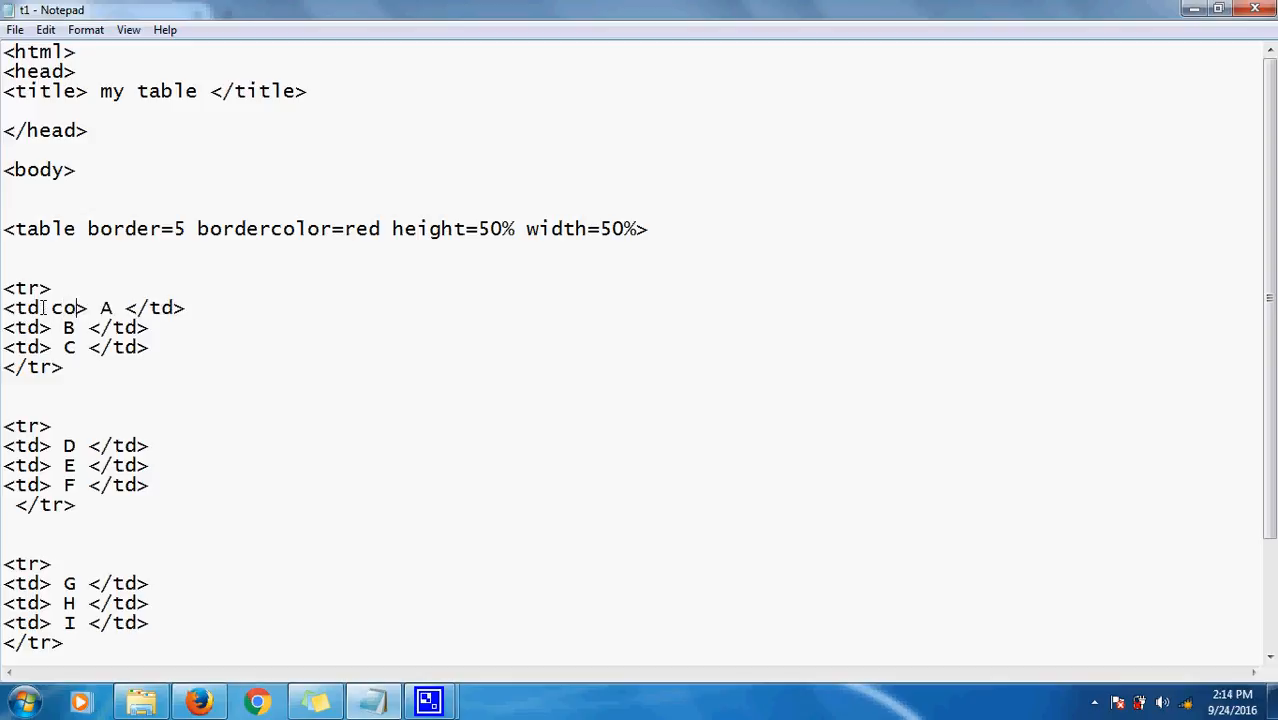
{"action": "type", "text": "lspa"}
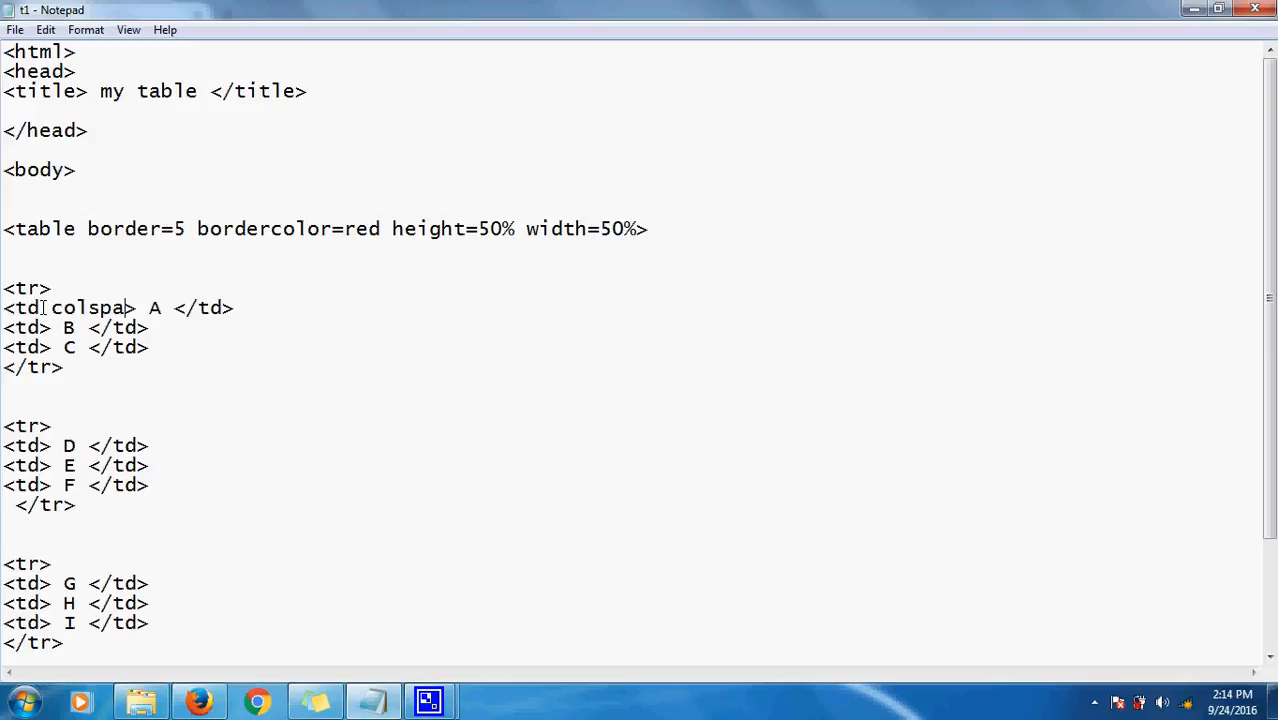
{"action": "type", "text": "n"}
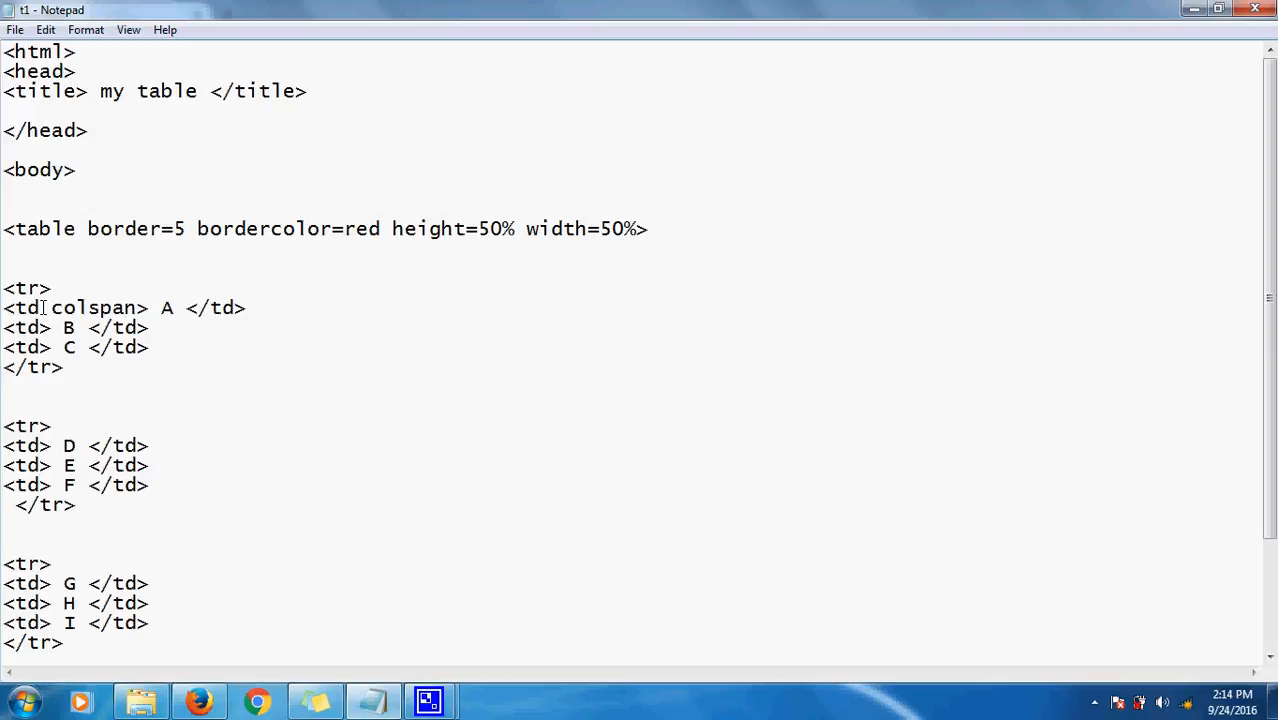
{"action": "type", "text": "=2"}
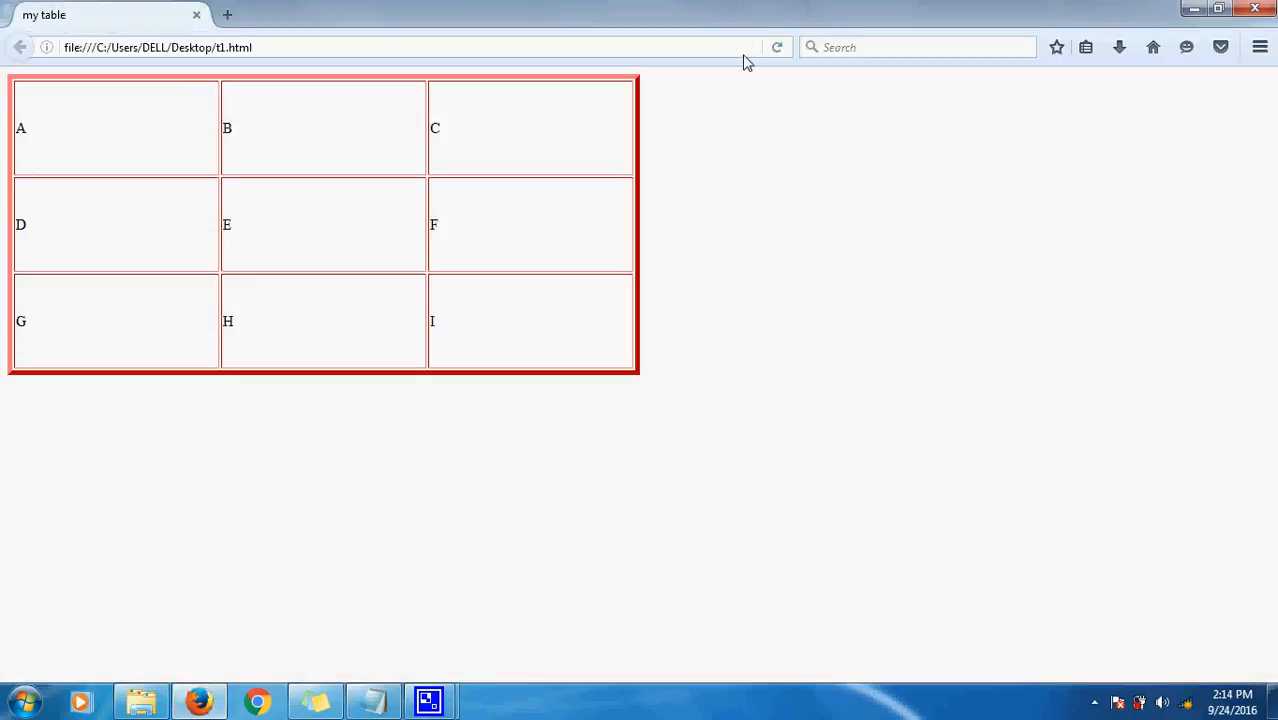
{"action": "mouse_move", "coordinate": [268, 156]}
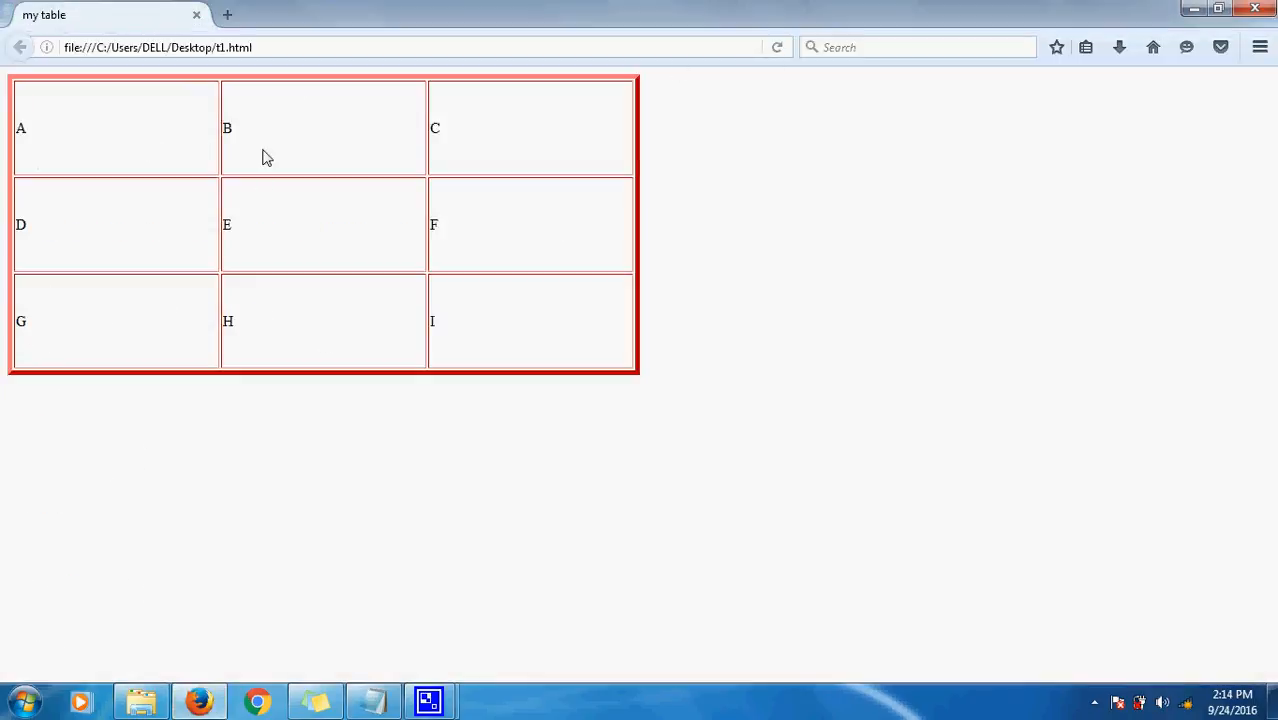
{"action": "mouse_move", "coordinate": [324, 390]}
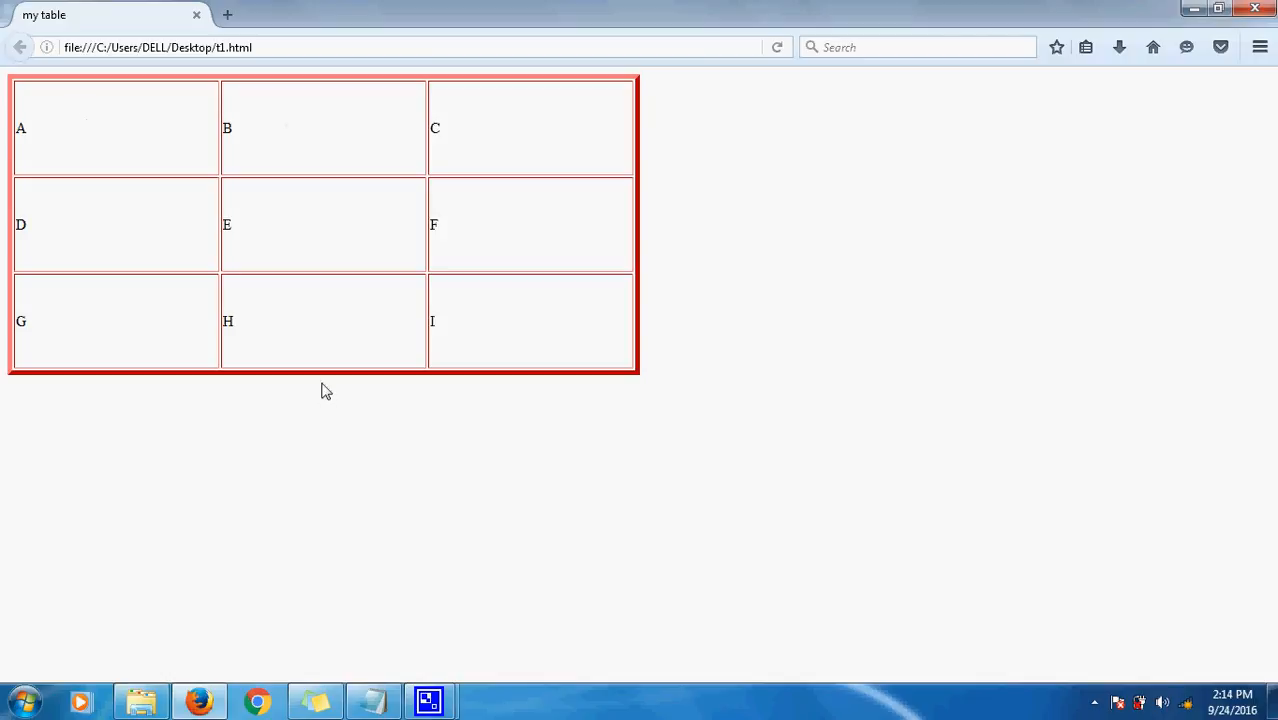
{"action": "mouse_move", "coordinate": [308, 88]}
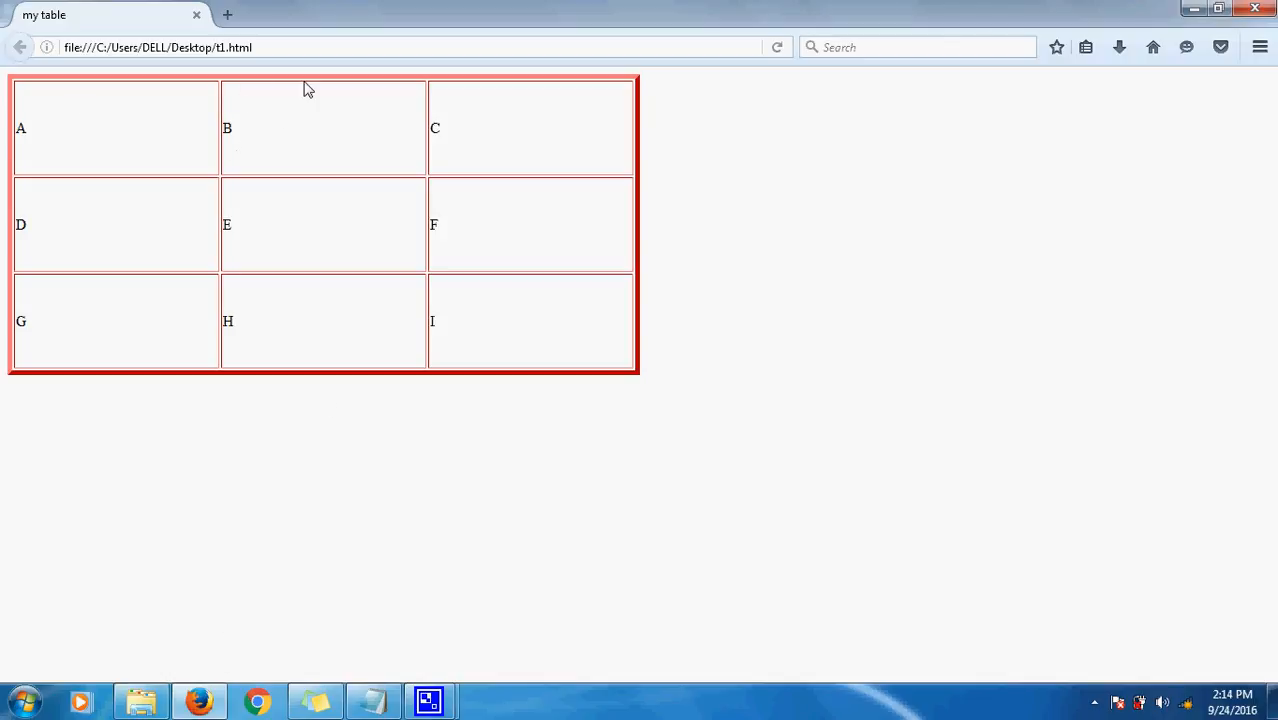
{"action": "mouse_move", "coordinate": [344, 206]}
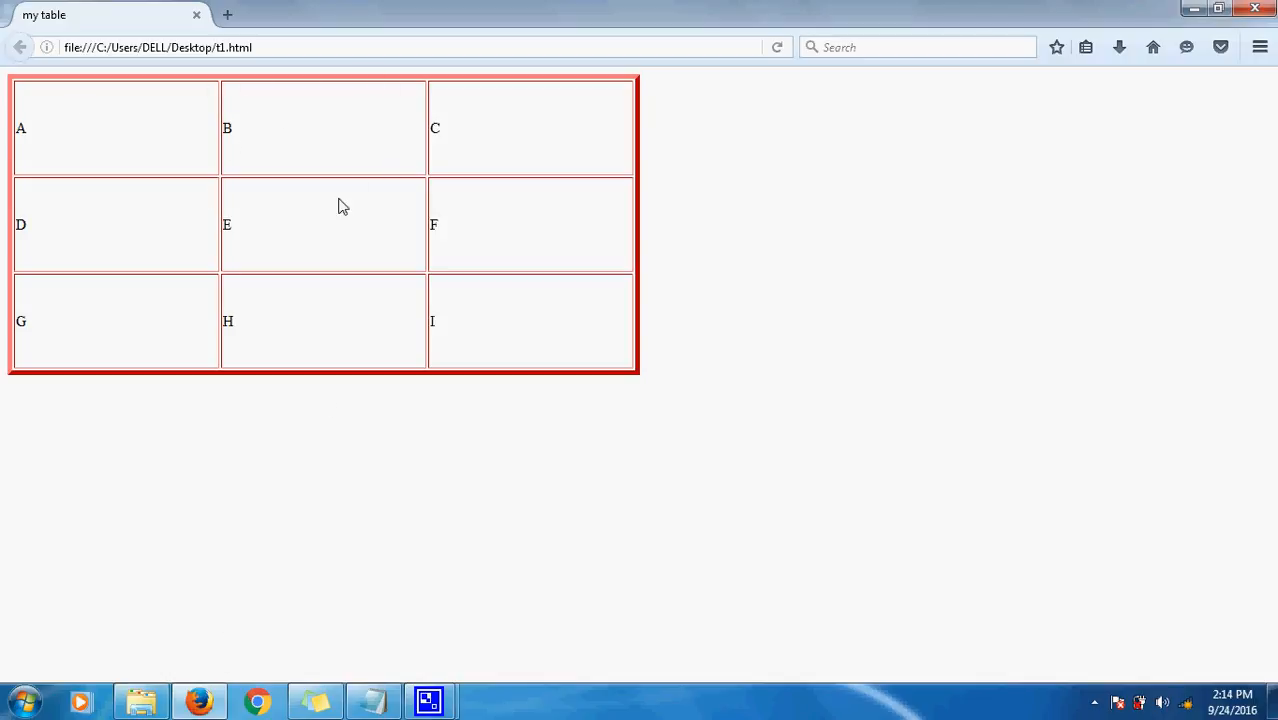
{"action": "mouse_move", "coordinate": [238, 150]}
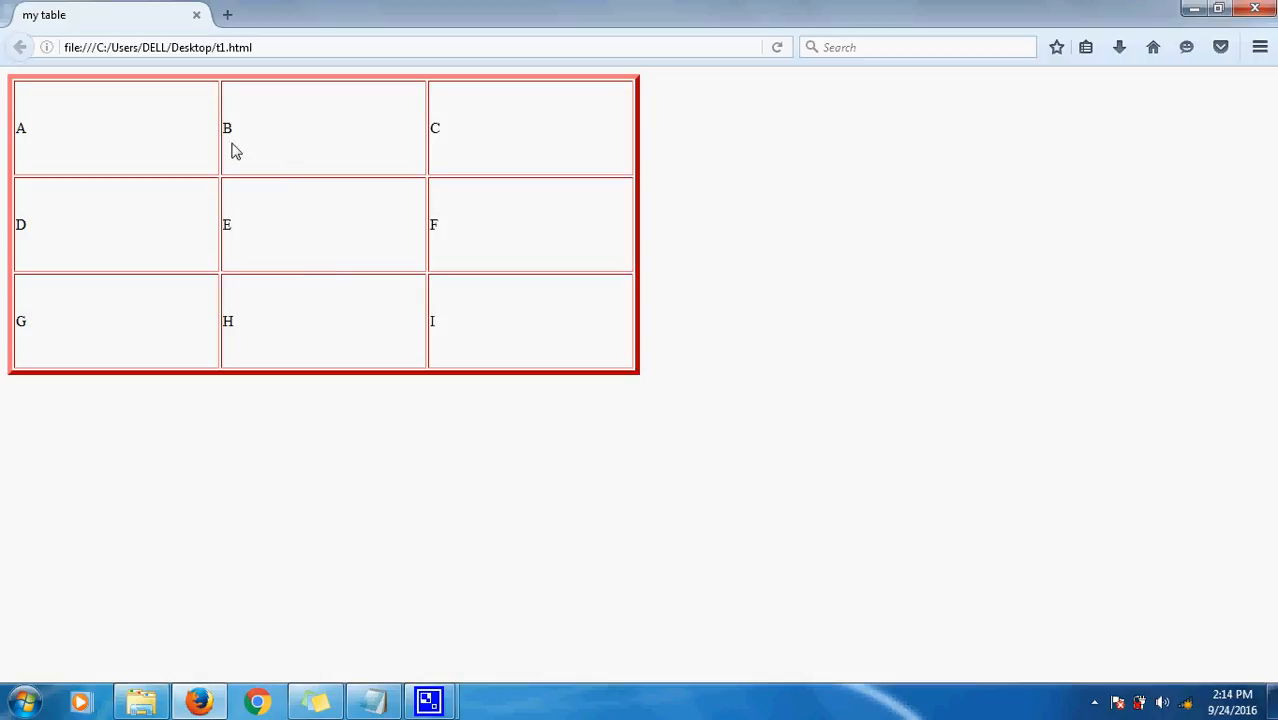
{"action": "mouse_move", "coordinate": [310, 164]}
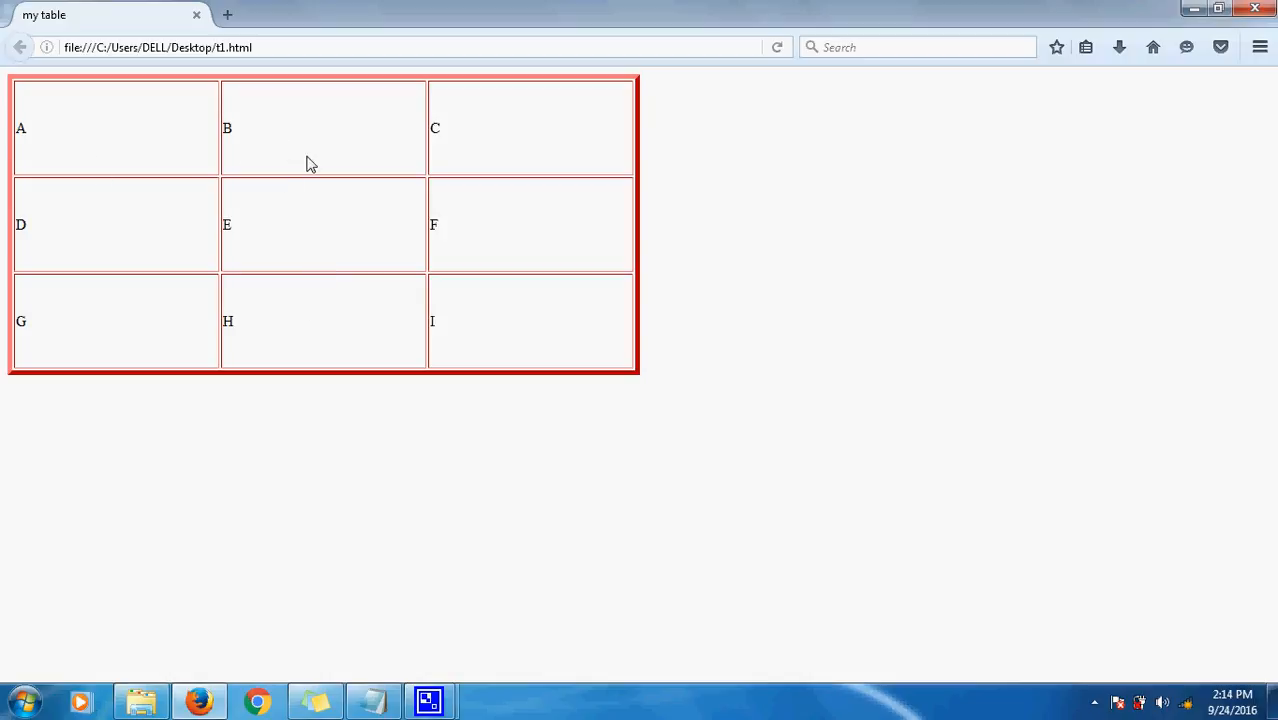
{"action": "mouse_move", "coordinate": [120, 112]}
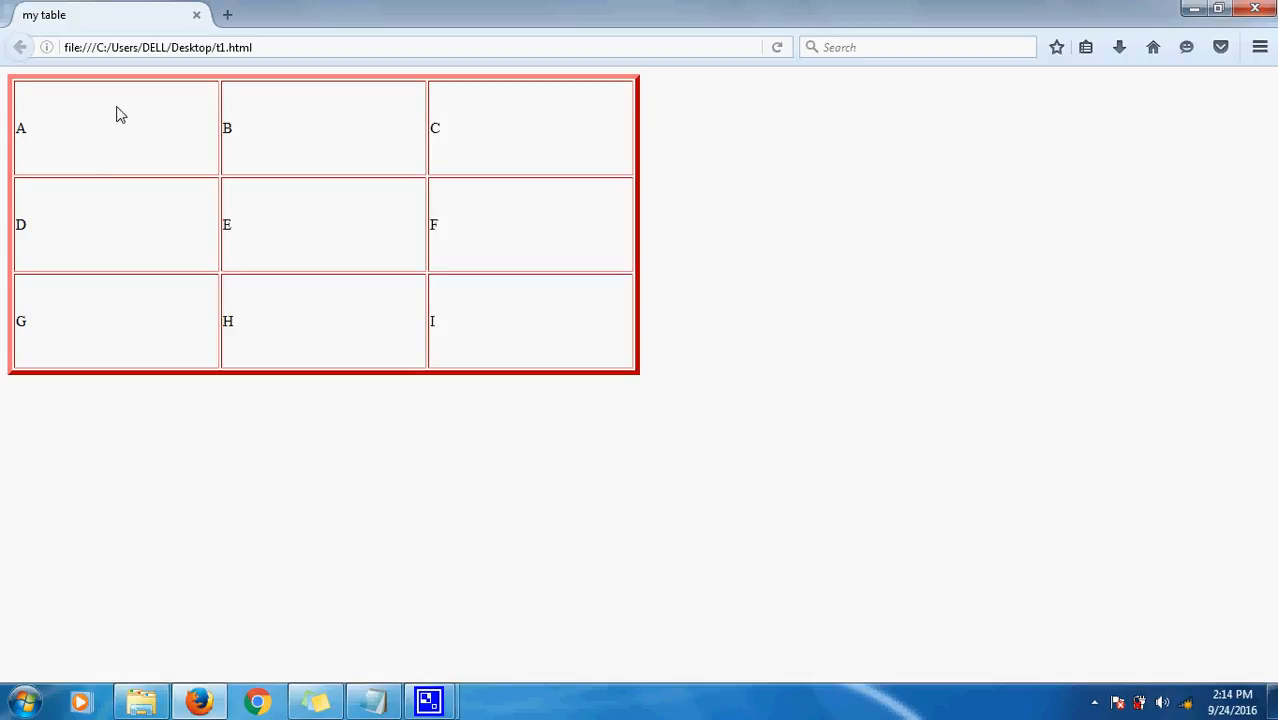
{"action": "mouse_move", "coordinate": [120, 128]}
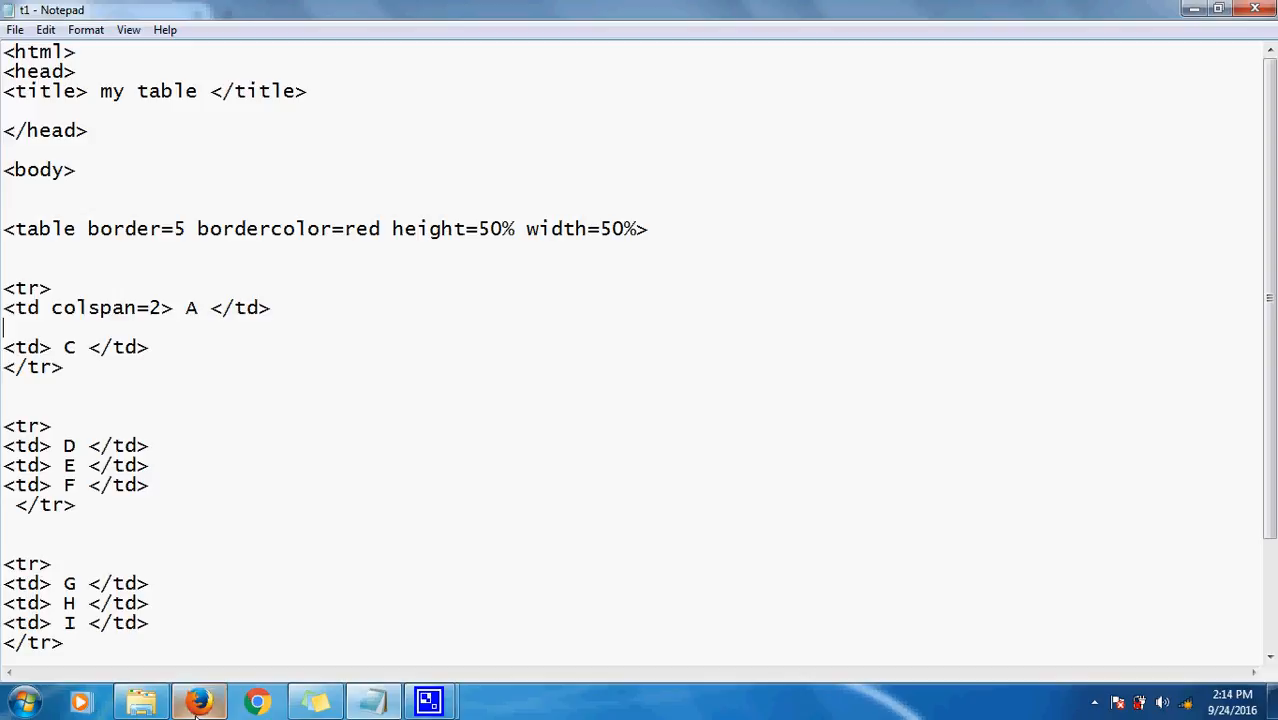
Change cell A's colspan to 3 with the separate C cell removed, then check in Firefox.
{"action": "left_click", "coordinate": [198, 700]}
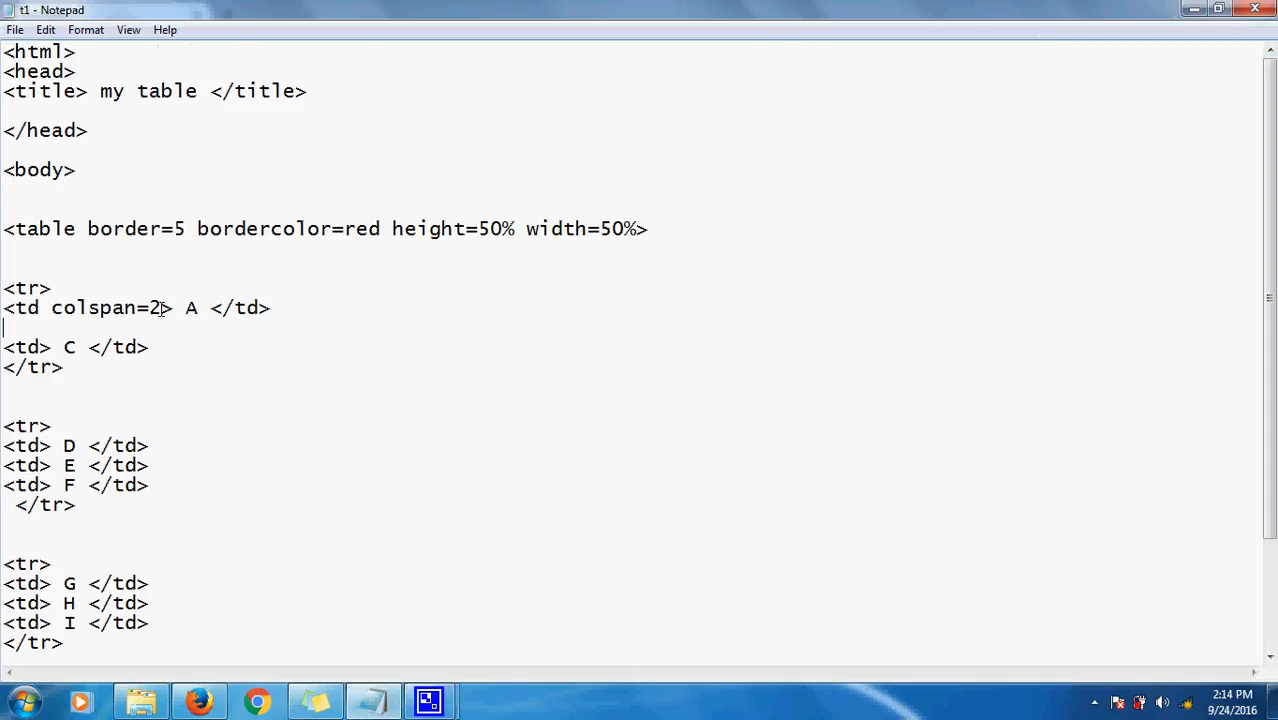
{"action": "type", "text": "3"}
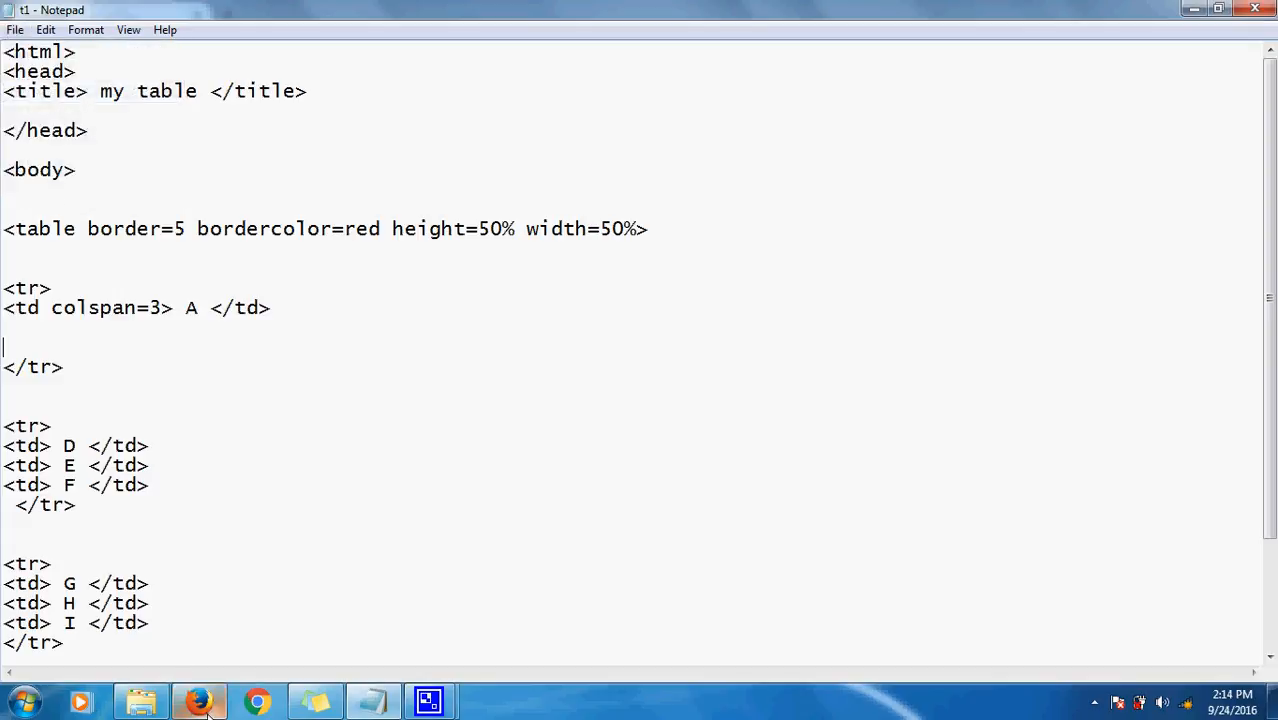
{"action": "left_click", "coordinate": [198, 700]}
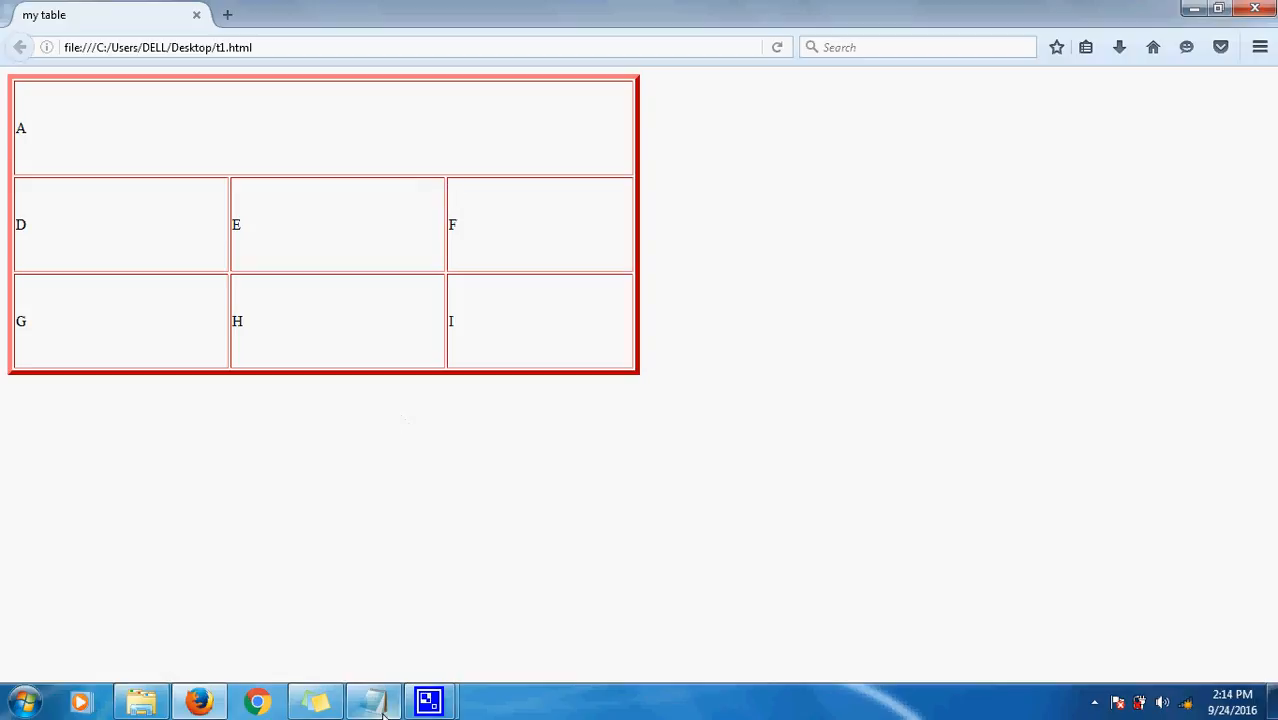
After seeing A fill the first row in Firefox, return to the HTML source in Notepad.
{"action": "left_click", "coordinate": [372, 700]}
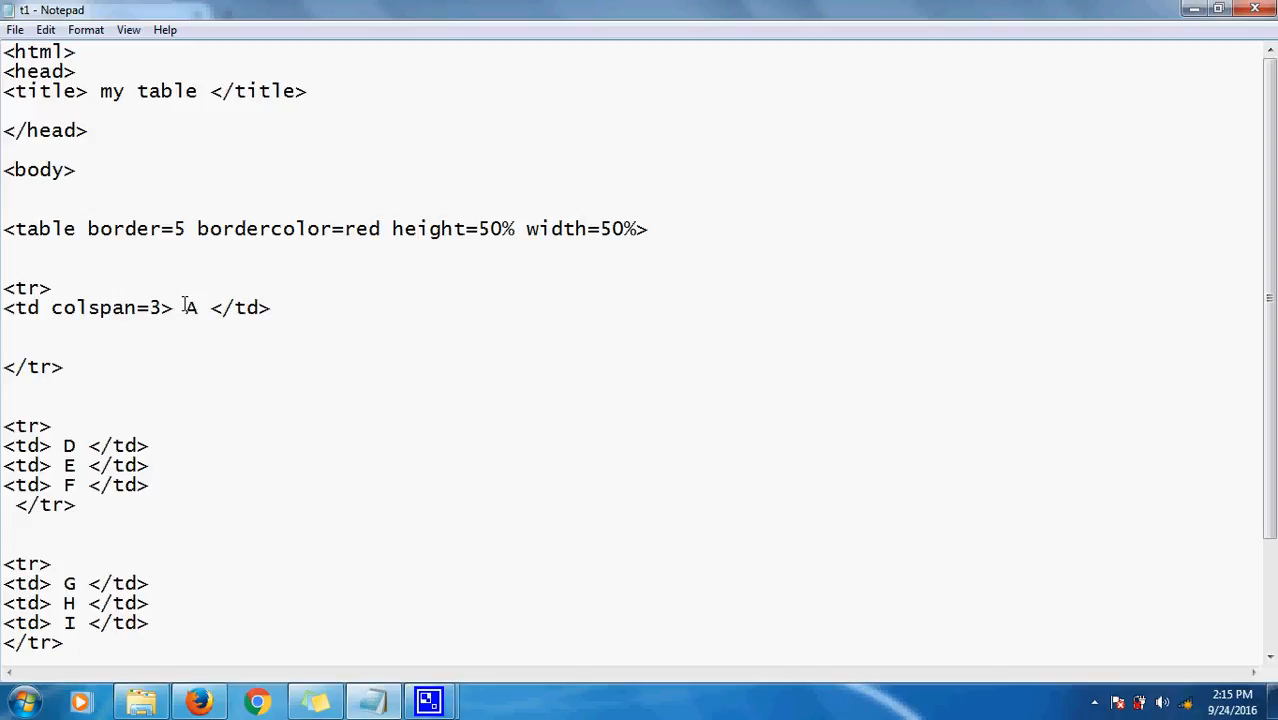
Wrap the A in the first row's cell with <align=center> and </align> tags.
{"action": "type", "text": "<a"}
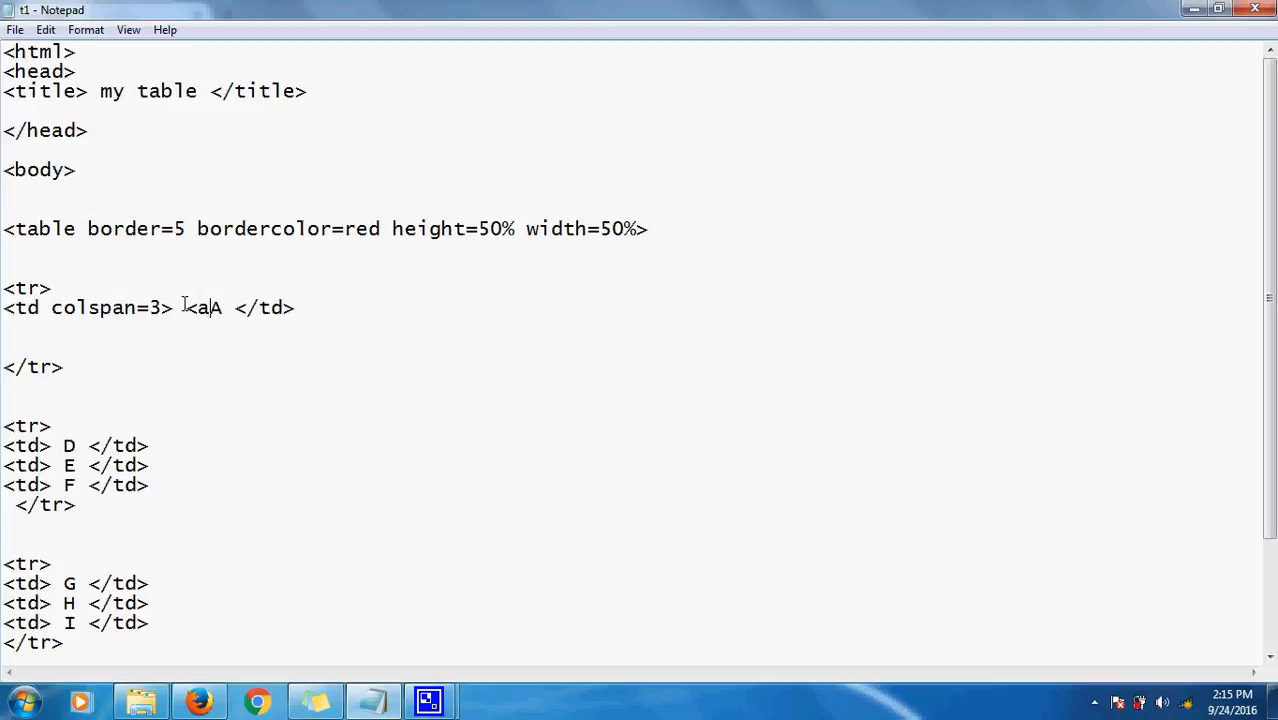
{"action": "type", "text": "lign"}
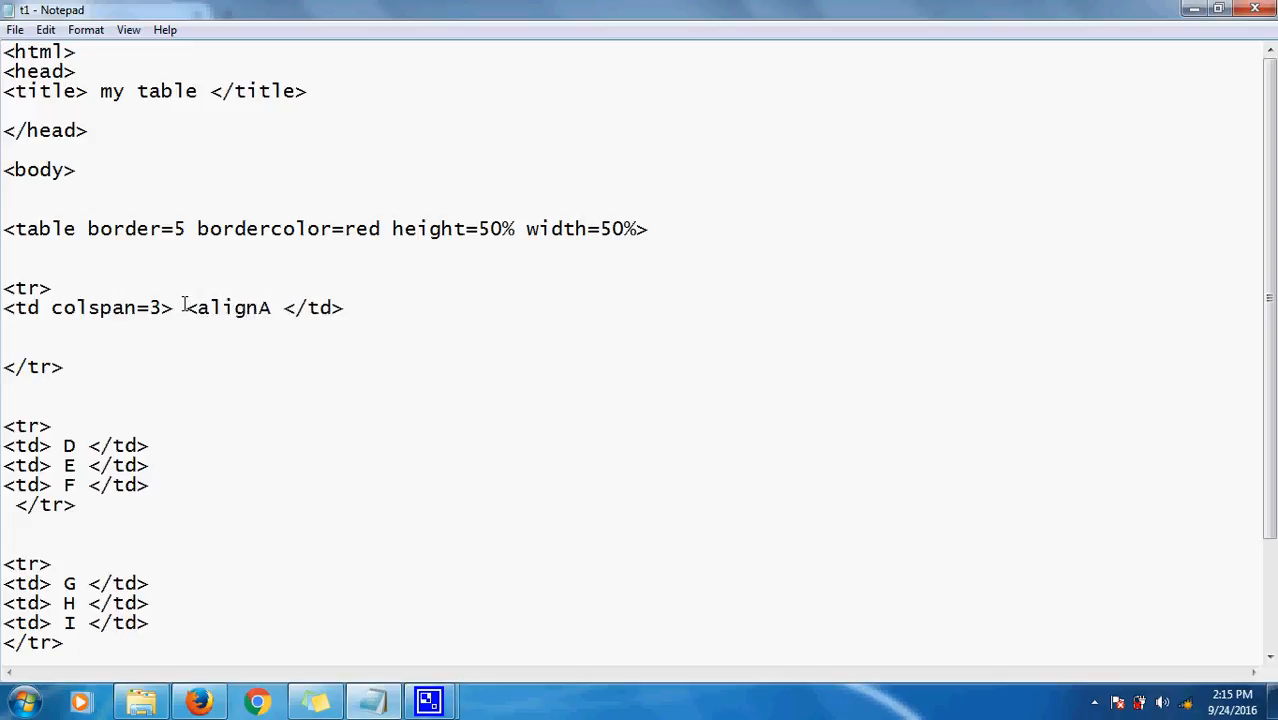
{"action": "type", "text": "="}
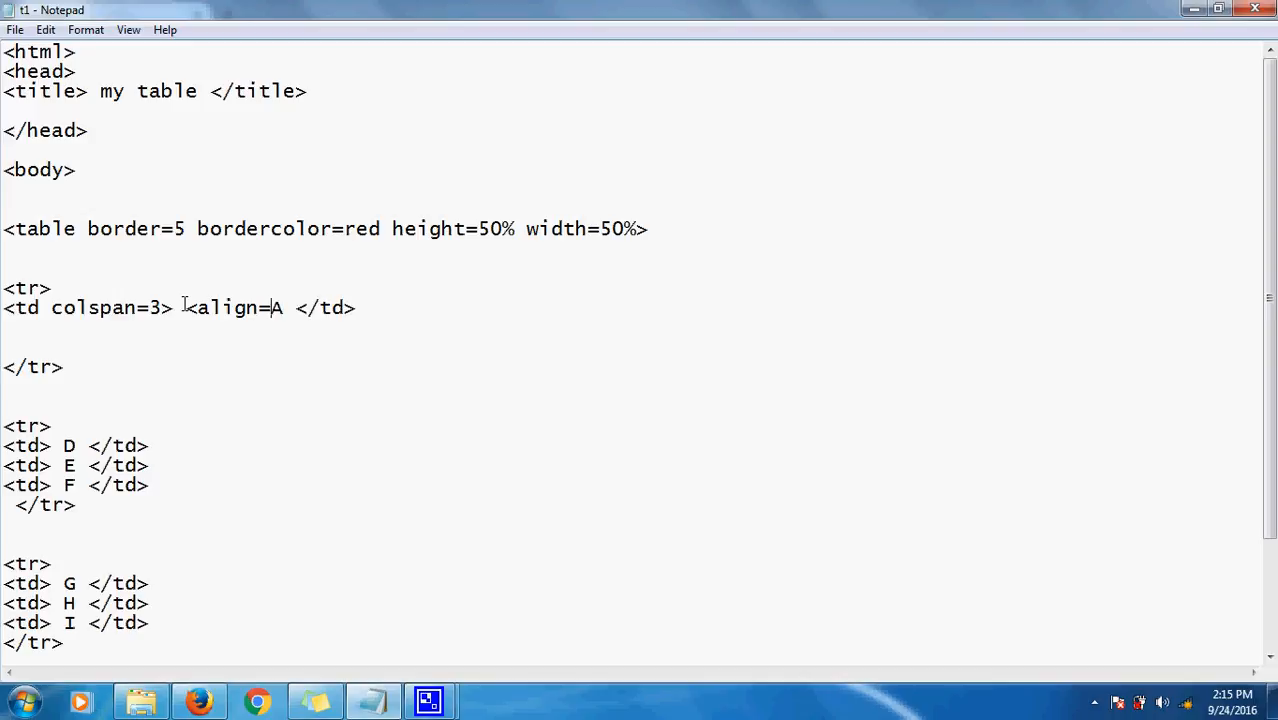
{"action": "type", "text": "center"}
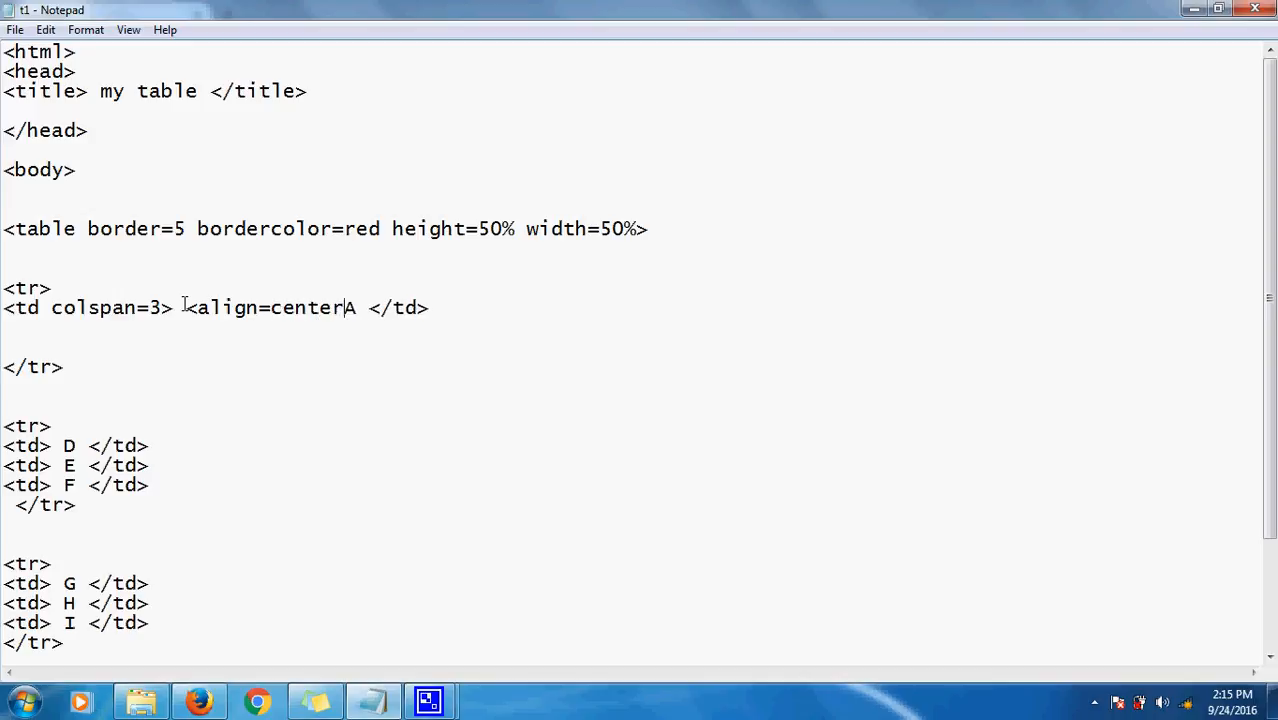
{"action": "type", "text": ">"}
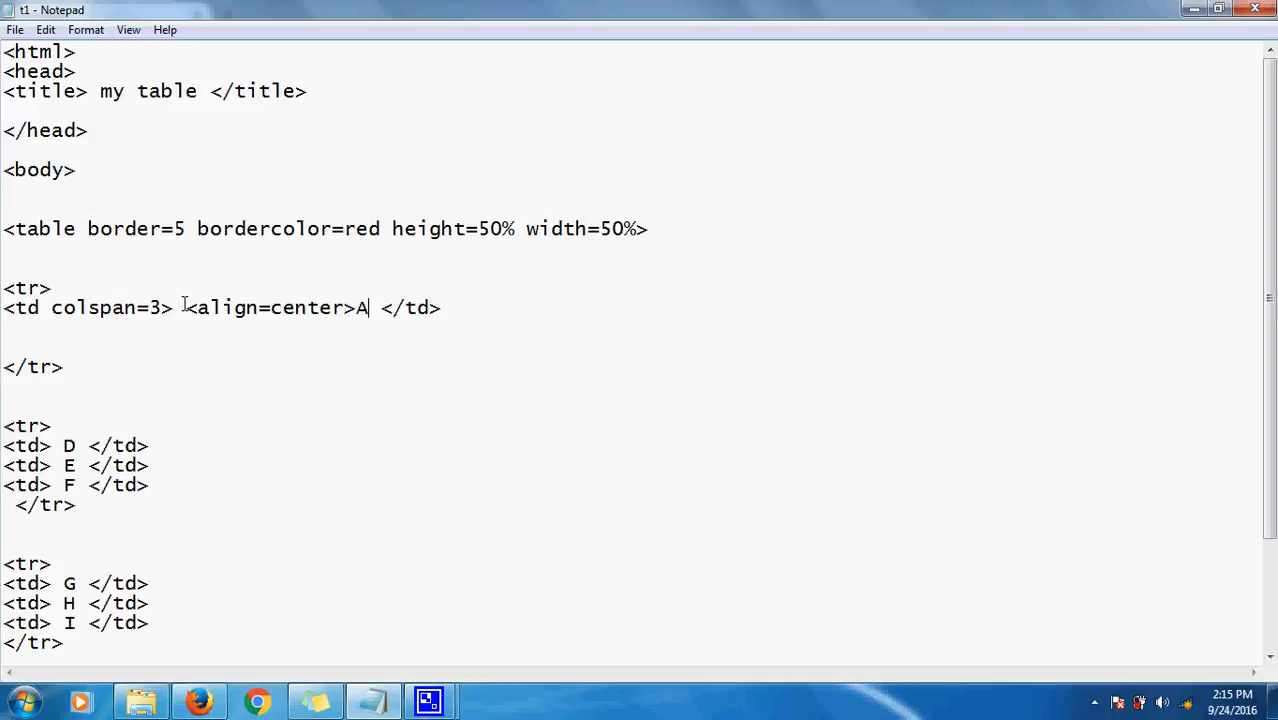
{"action": "type", "text": "</al"}
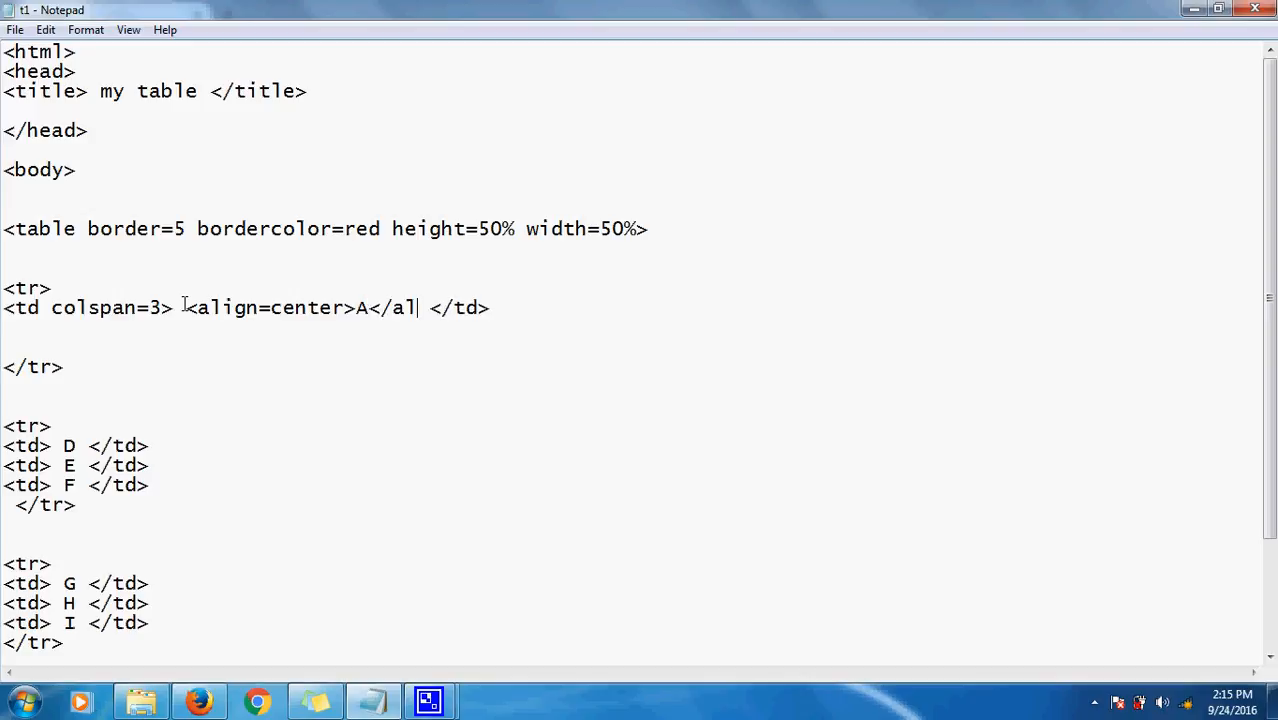
{"action": "type", "text": "ign"}
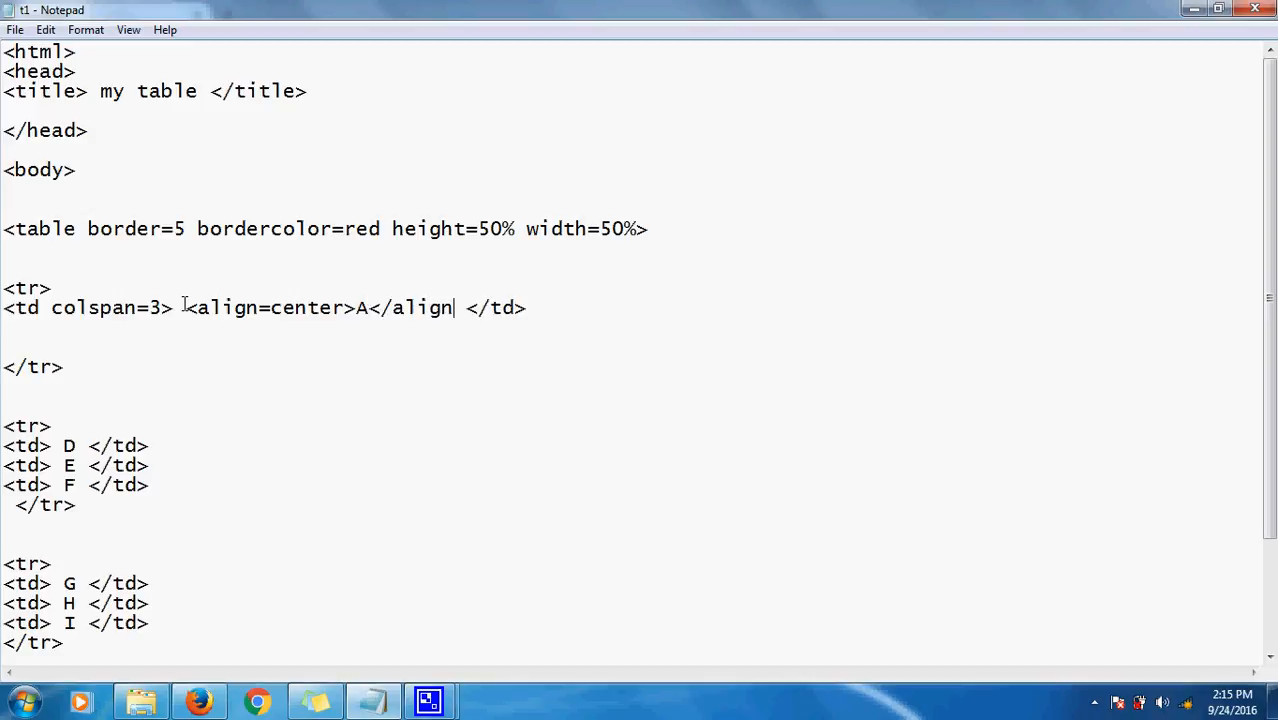
{"action": "type", "text": ">"}
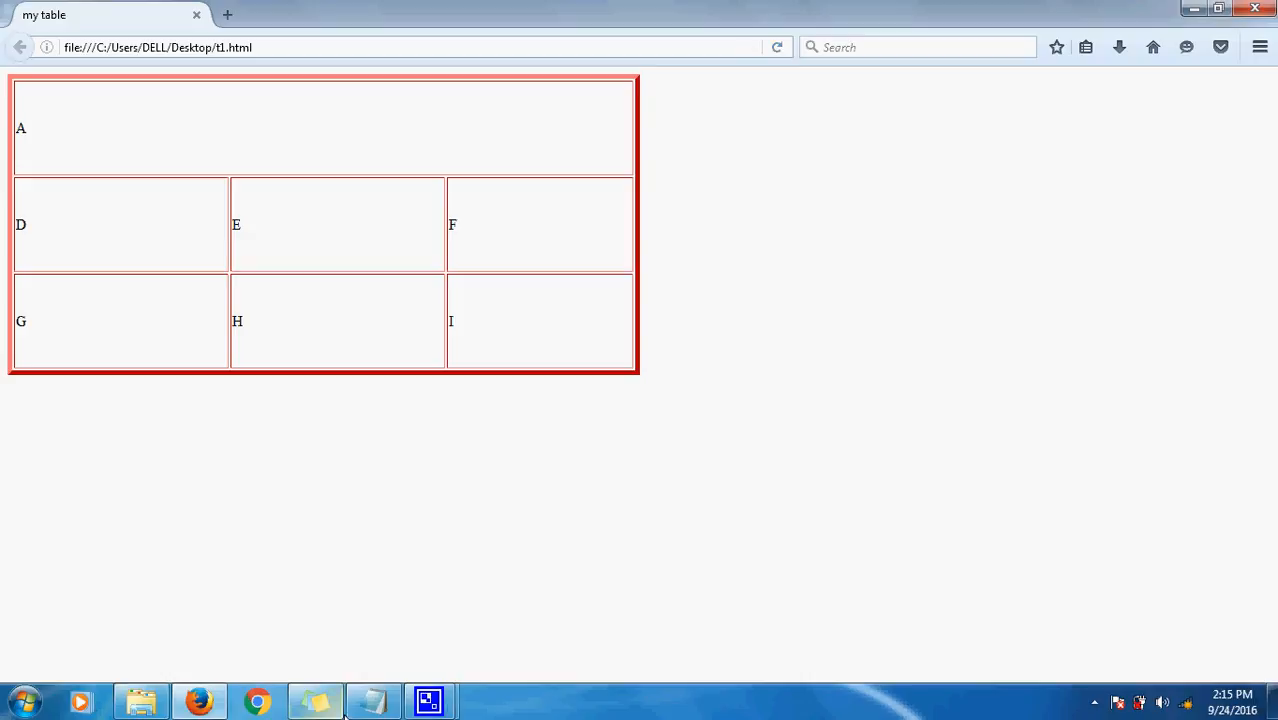
{"action": "left_click", "coordinate": [372, 700]}
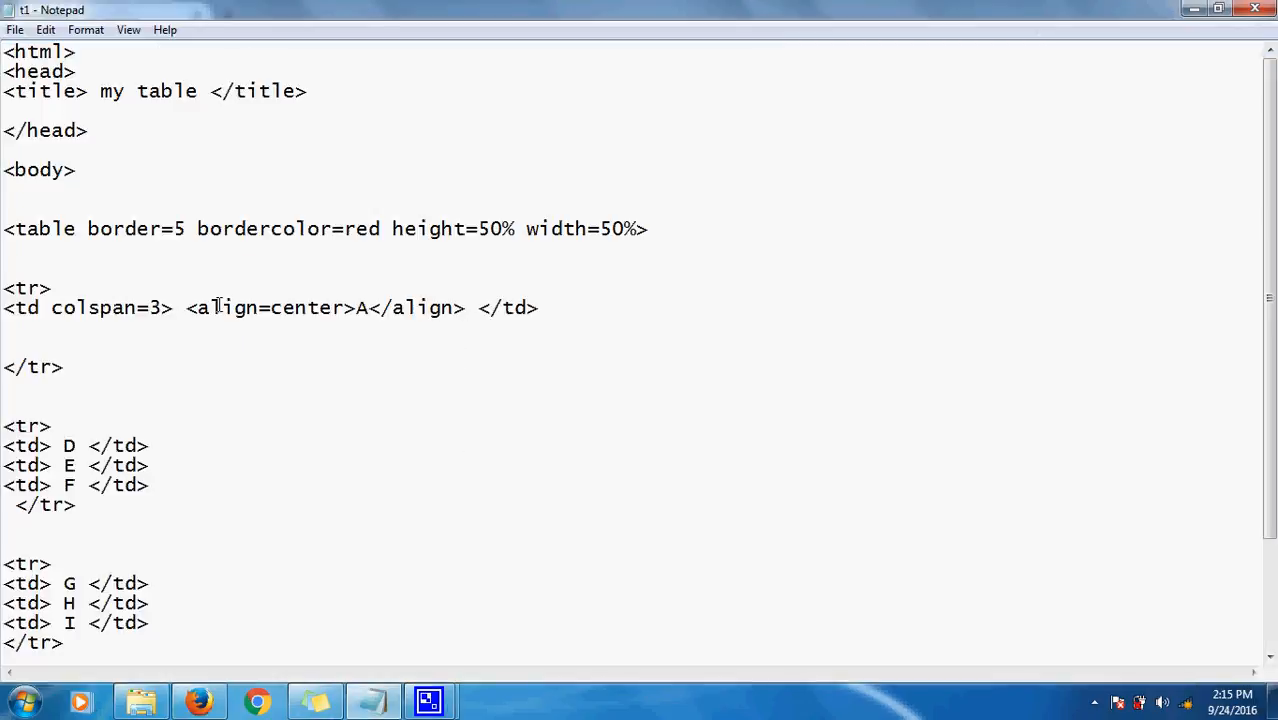
Move align=center from the wrapper tag into the <td colspan=3> tag as an attribute.
{"action": "double_click", "coordinate": [270, 308]}
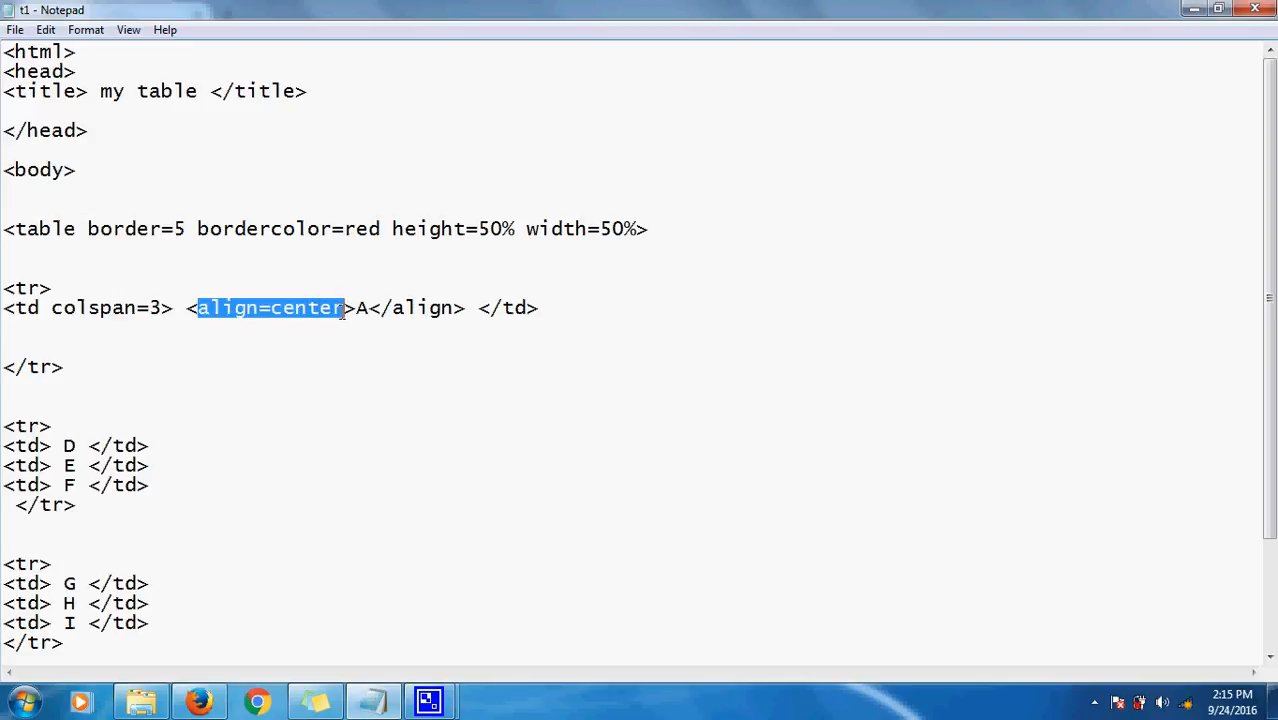
{"action": "key", "text": "Delete"}
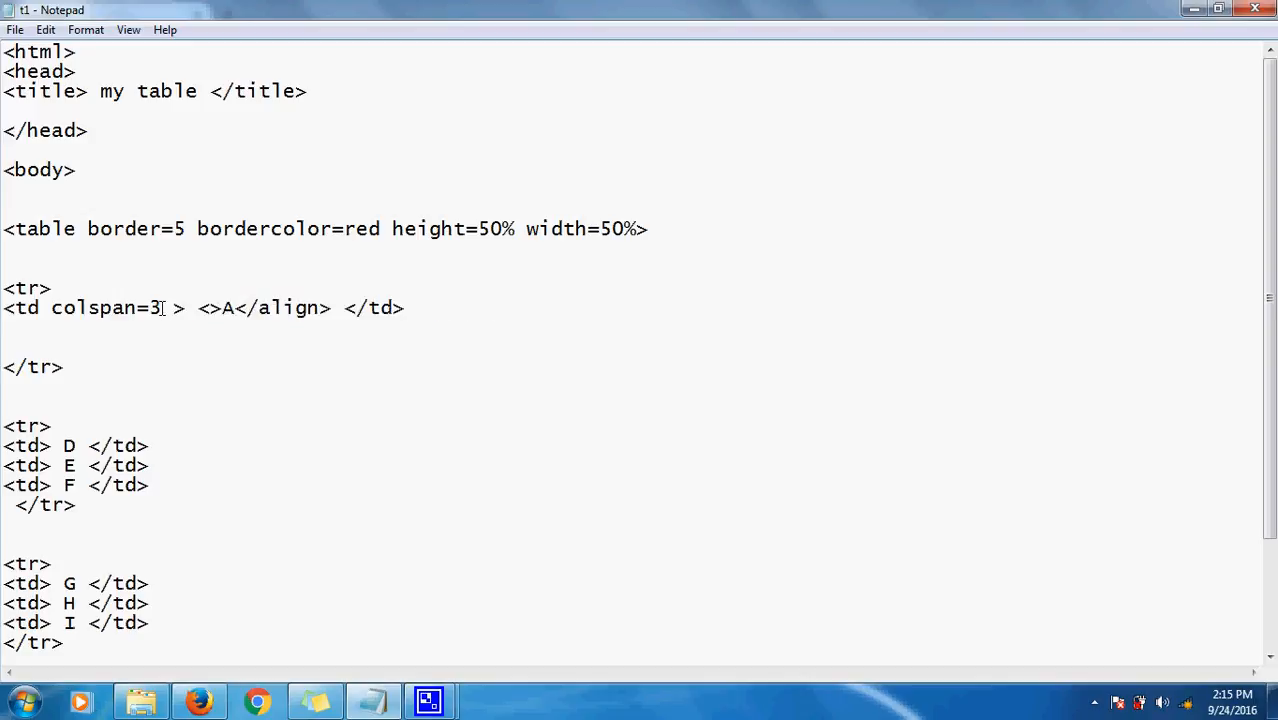
{"action": "type", "text": "align=center"}
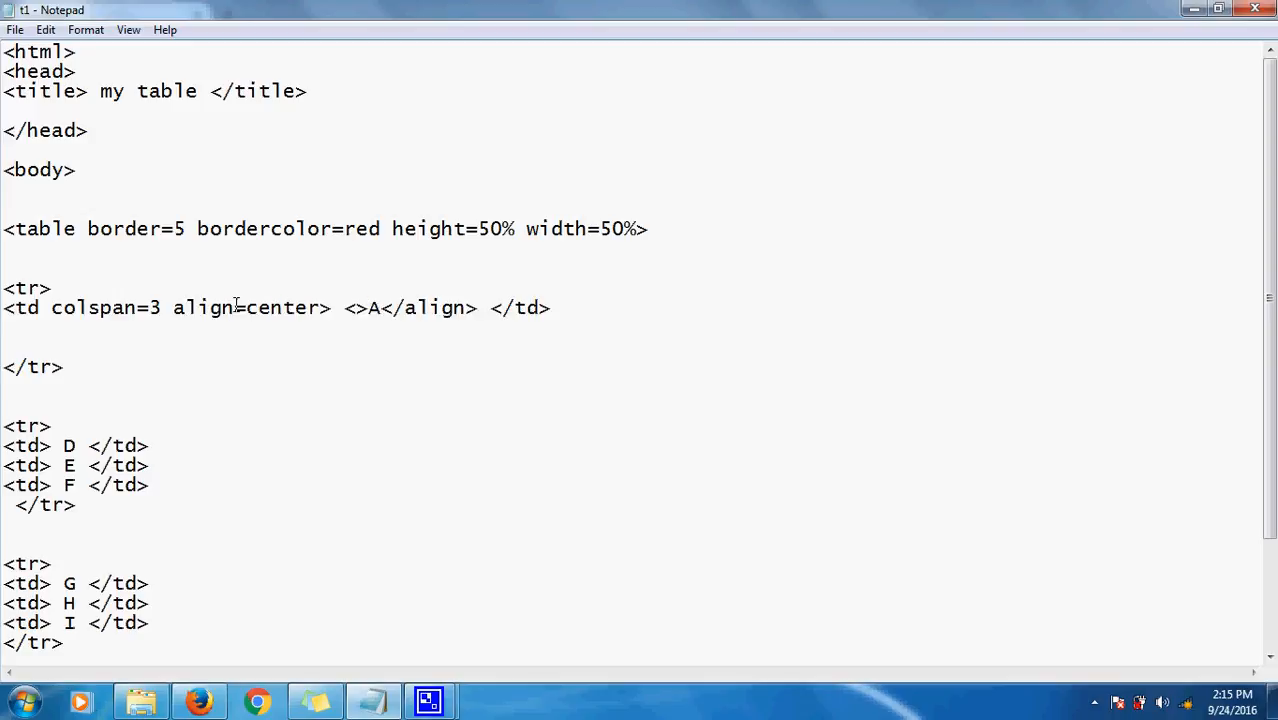
Delete the leftover empty <> and </align> tags around A and retype A.
{"action": "left_click", "coordinate": [344, 308]}
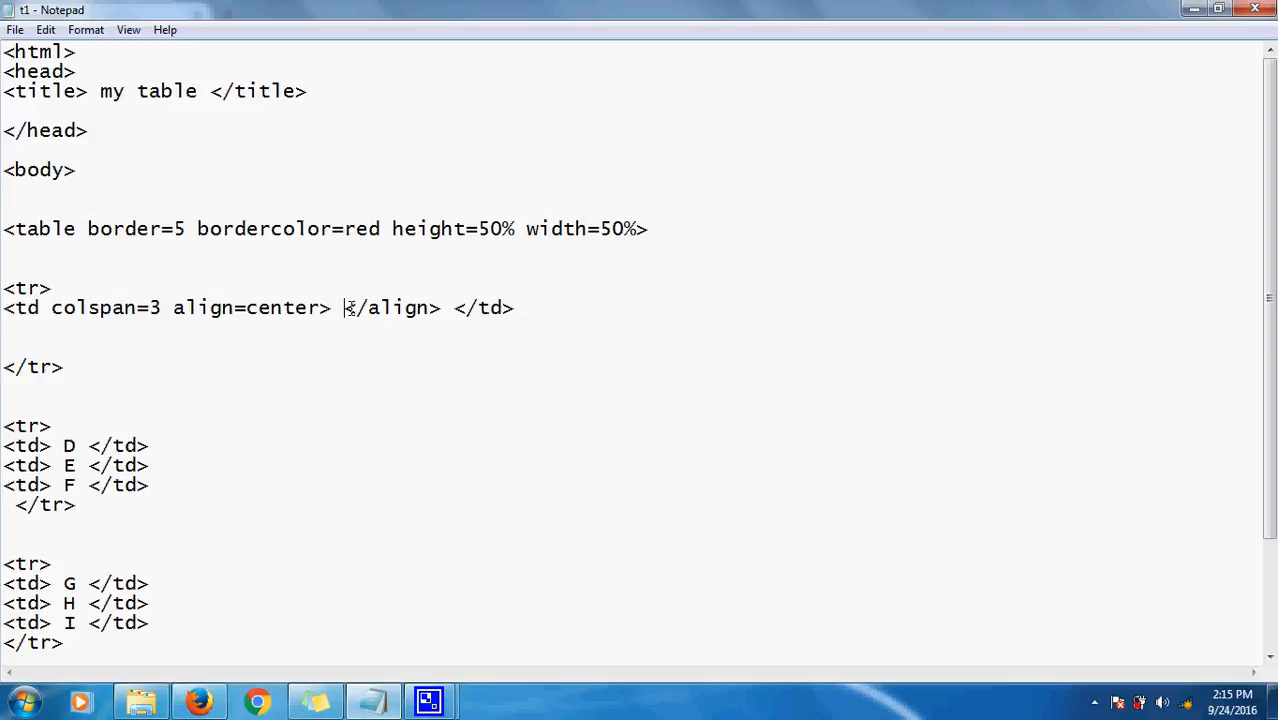
{"action": "key", "text": "Delete"}
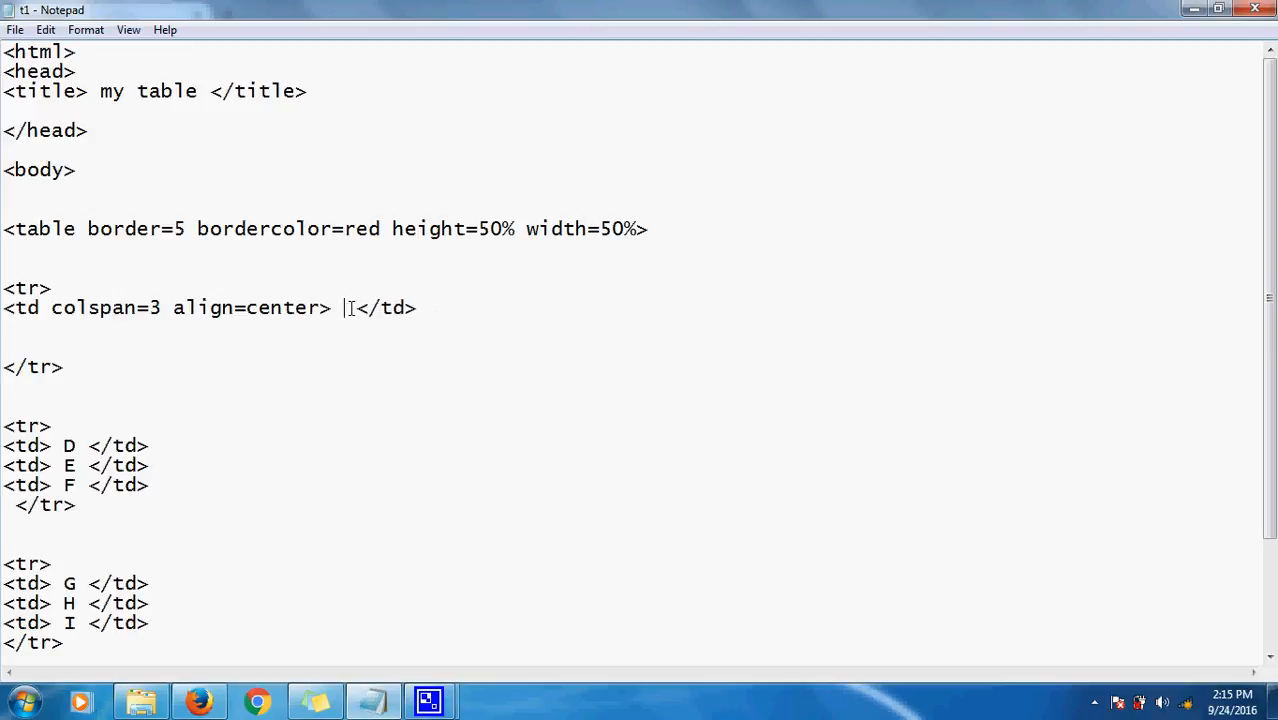
{"action": "type", "text": "A"}
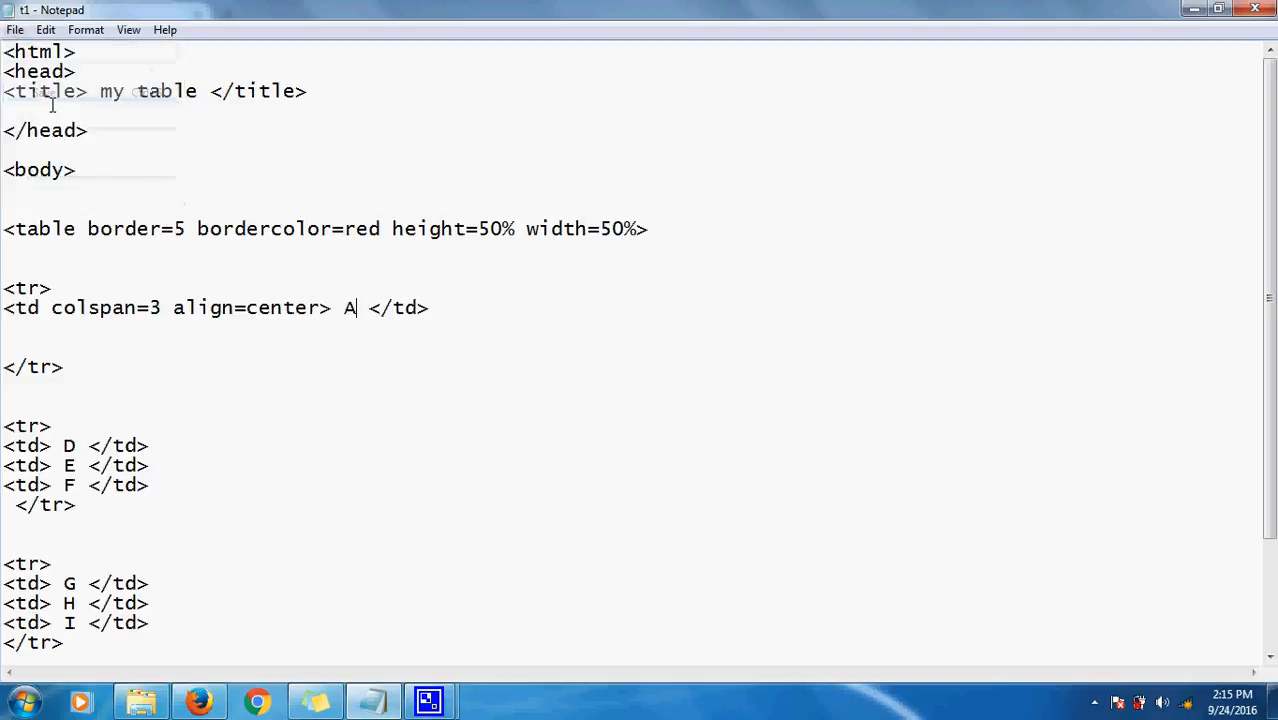
{"action": "left_click", "coordinate": [198, 700]}
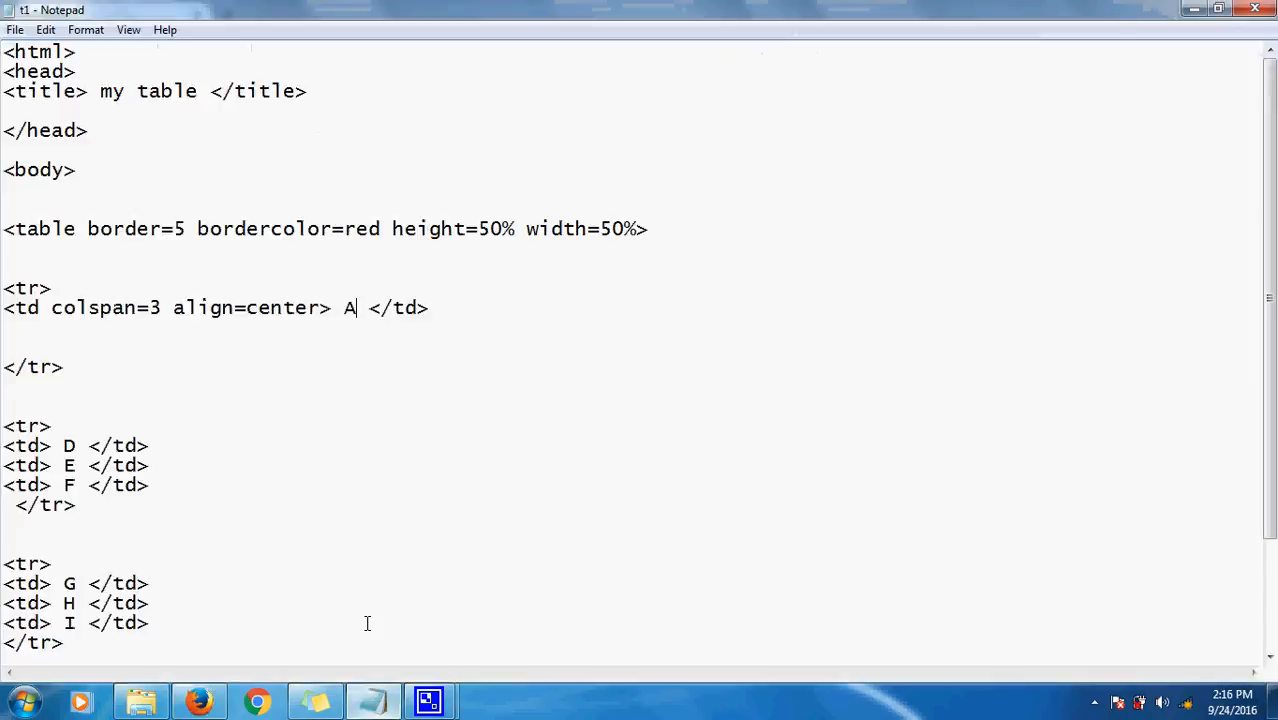
{"action": "mouse_move", "coordinate": [272, 464]}
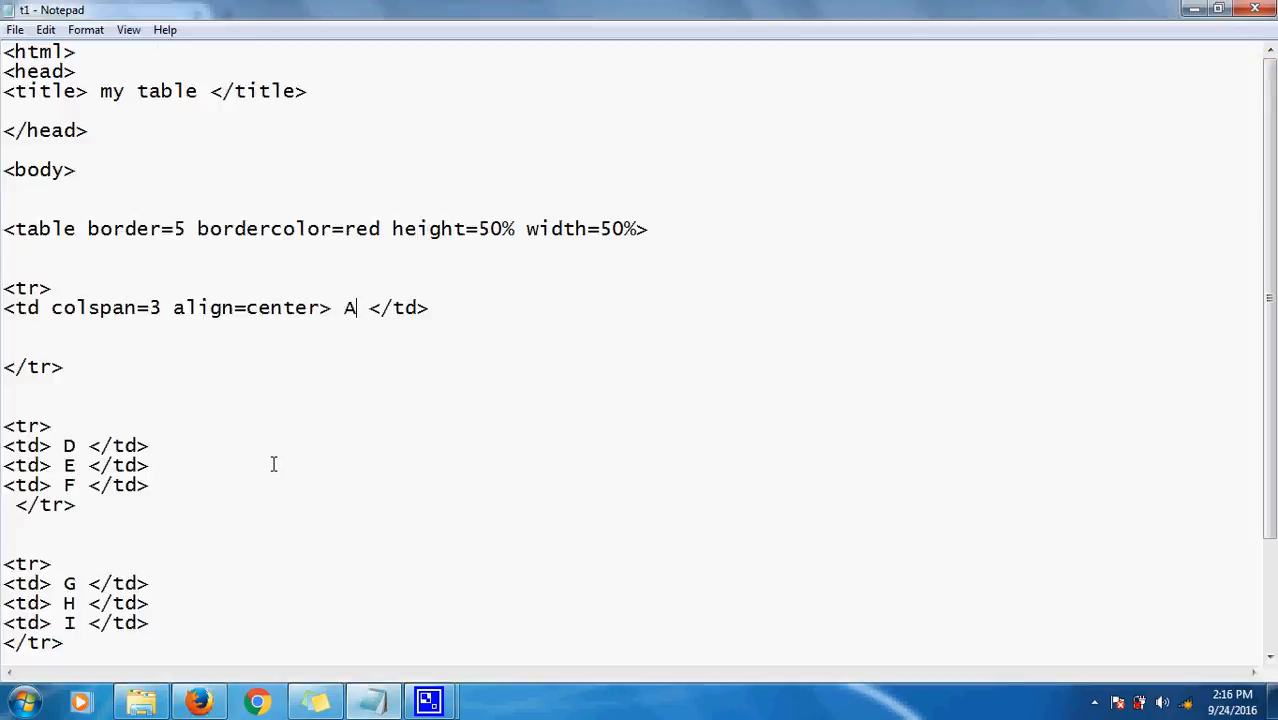